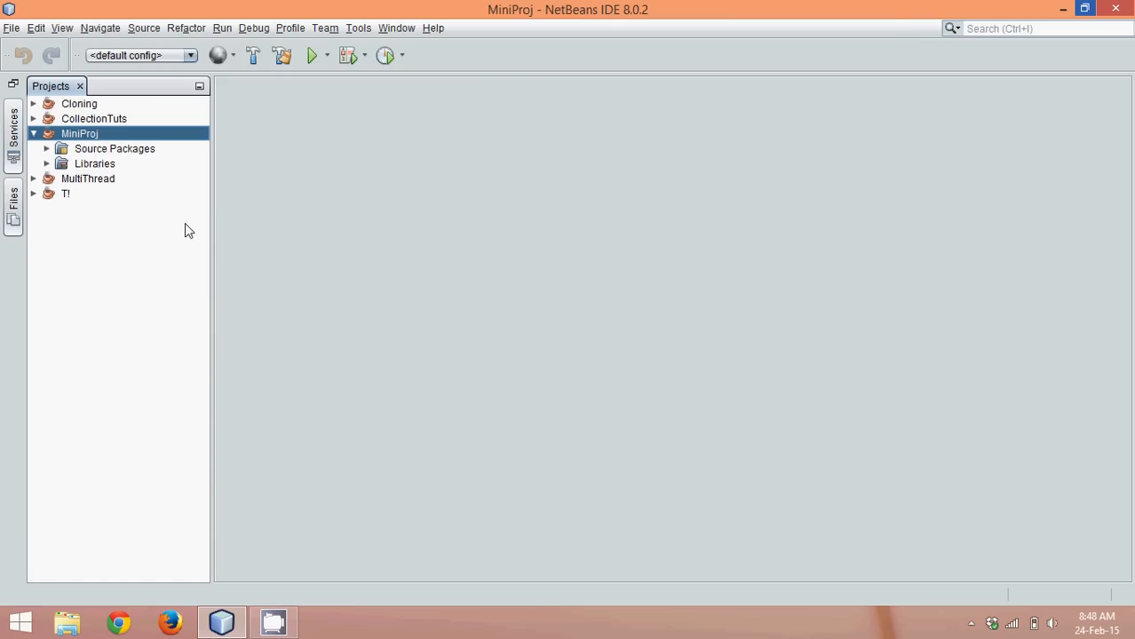
pyautogui.moveTo(116, 169)
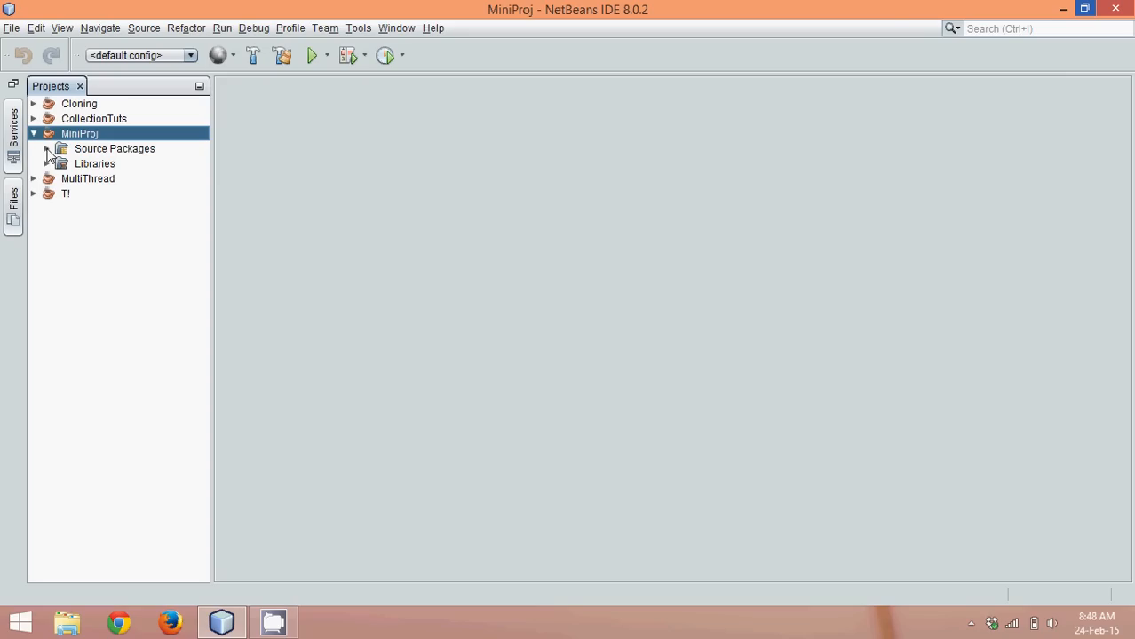
# Add a new Java class named DemoException to the MiniProj project's default package.
pyautogui.rightClick(79, 133)
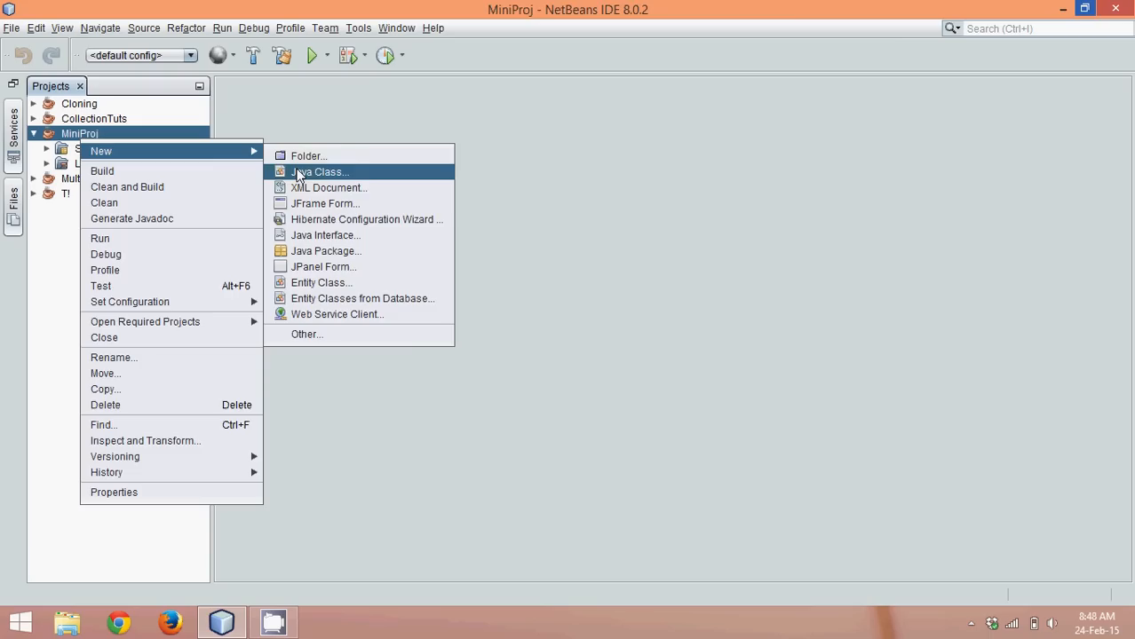
pyautogui.click(318, 171)
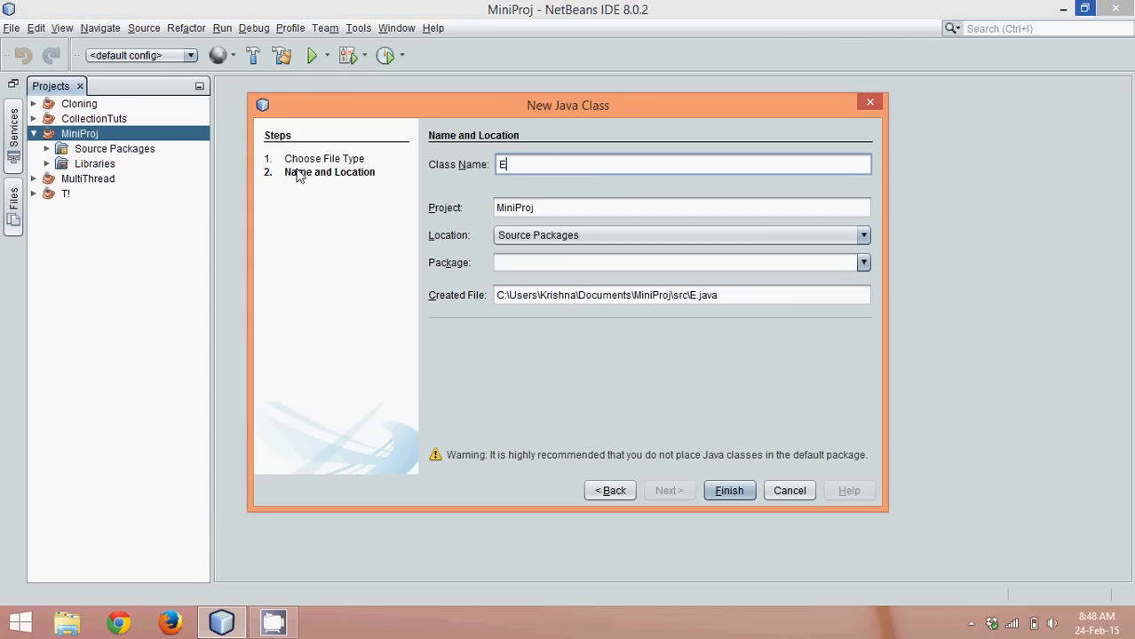
pyautogui.write('DemoException')
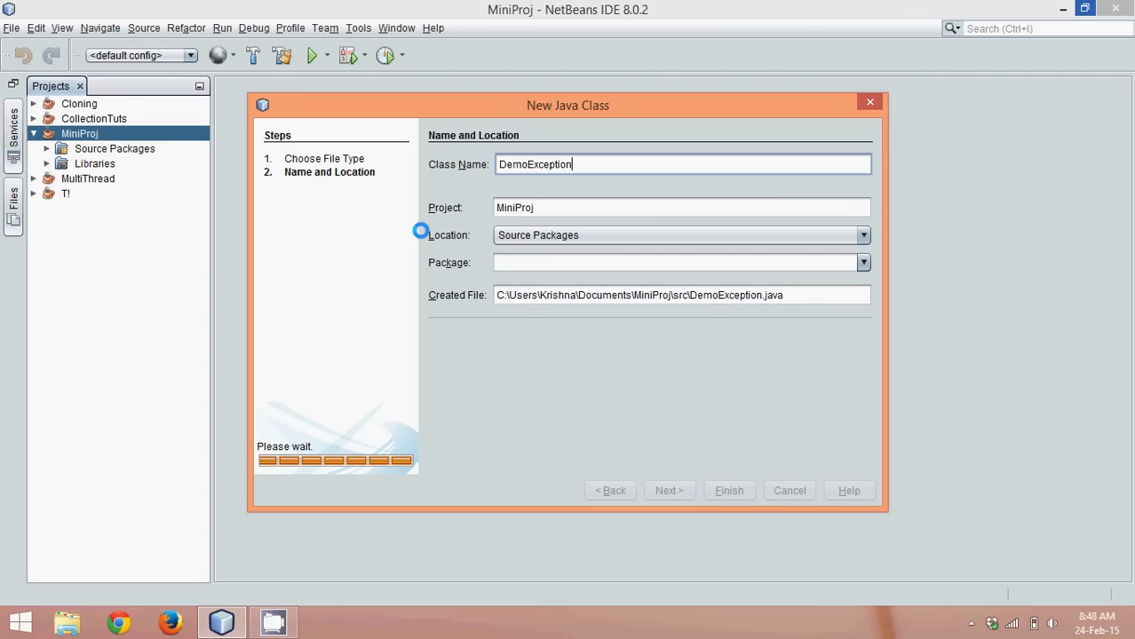
pyautogui.click(728, 489)
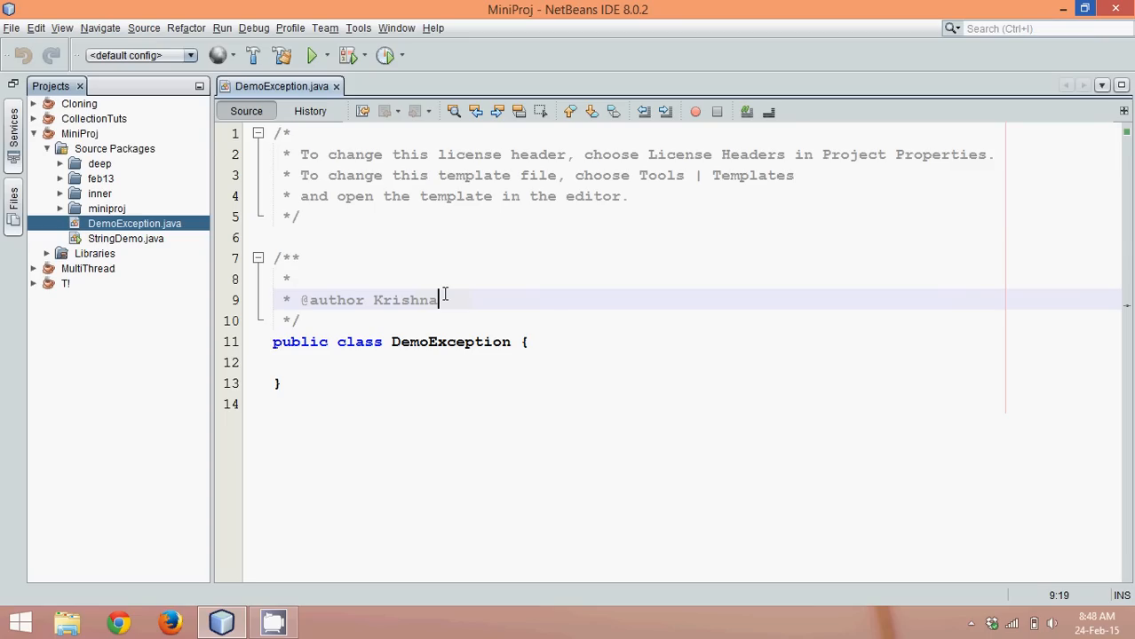
# Replace the license header with 'package ex;' and apply the fix moving the class into ex.
pyautogui.write('Navin Reddy')
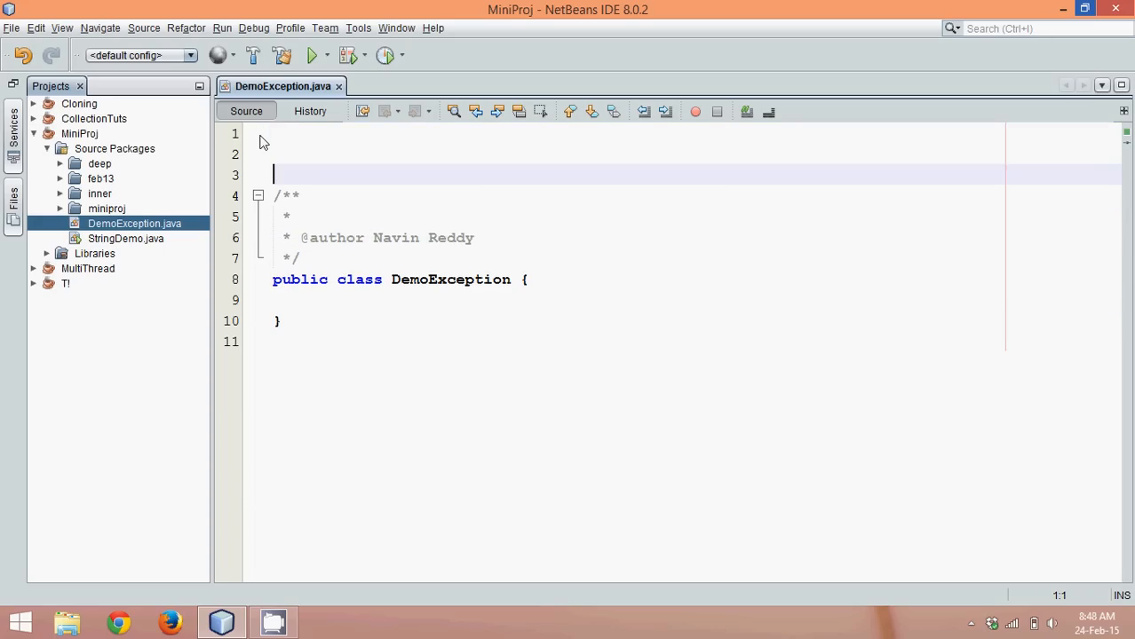
pyautogui.write('package')
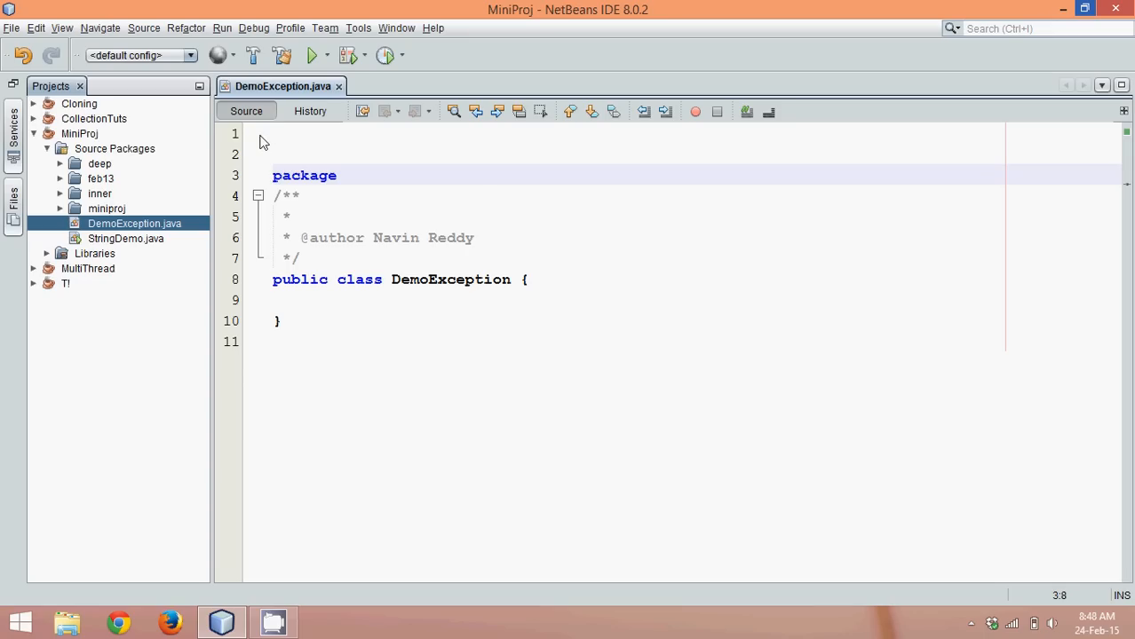
pyautogui.write('e')
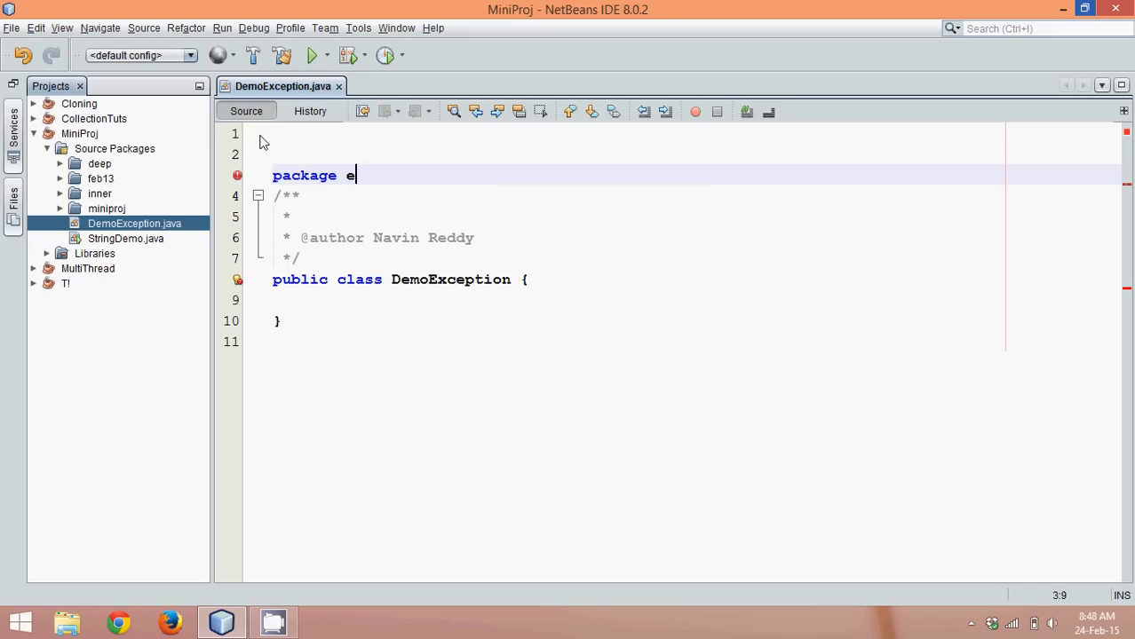
pyautogui.write('x;')
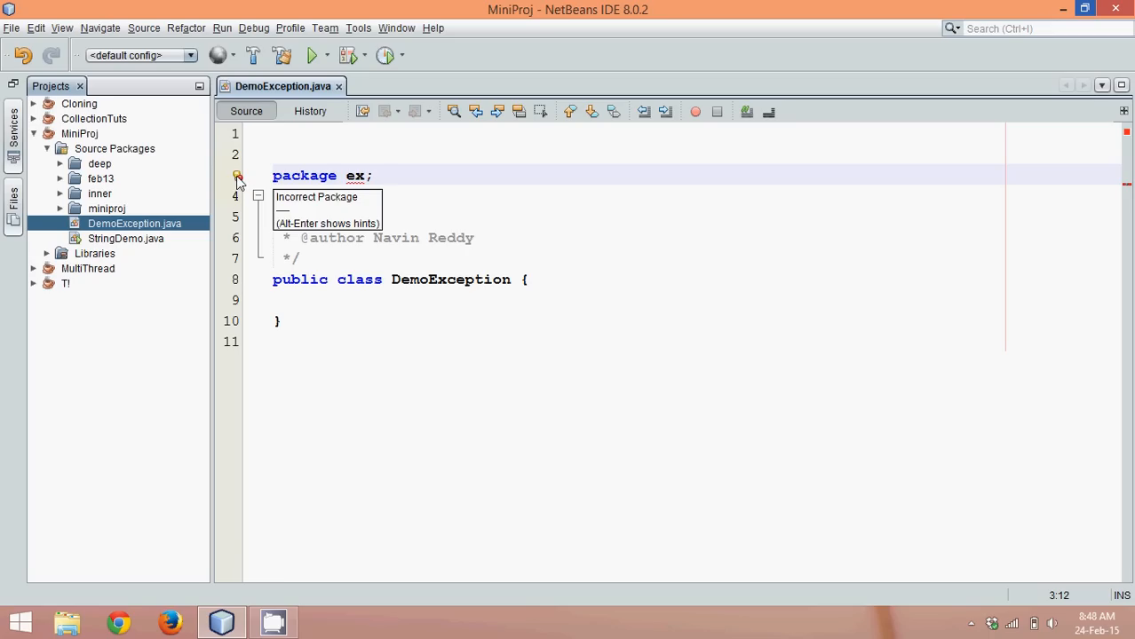
pyautogui.click(237, 175)
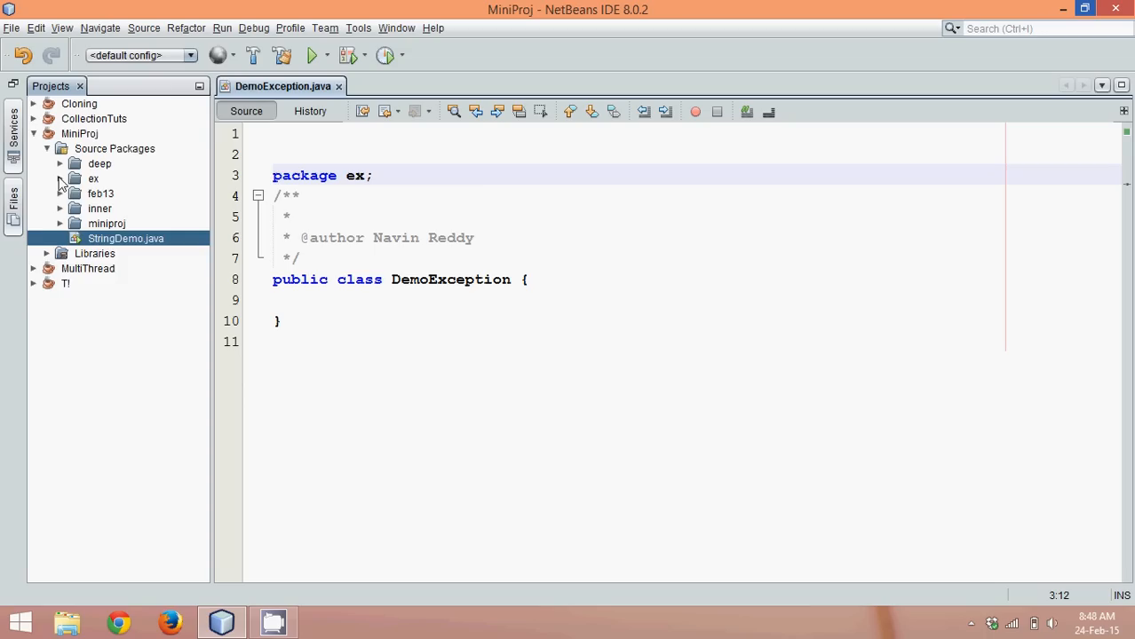
pyautogui.click(61, 179)
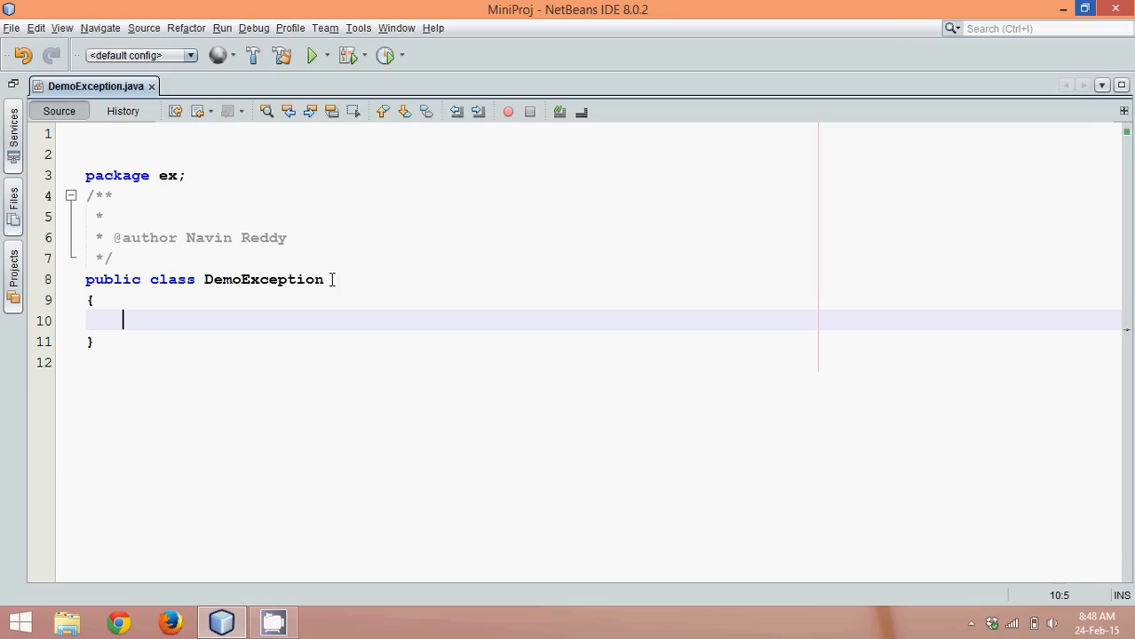
# Type an empty 'public static void main(String[] args)' method inside DemoException.
pyautogui.write('public static void main(String[] args) {')
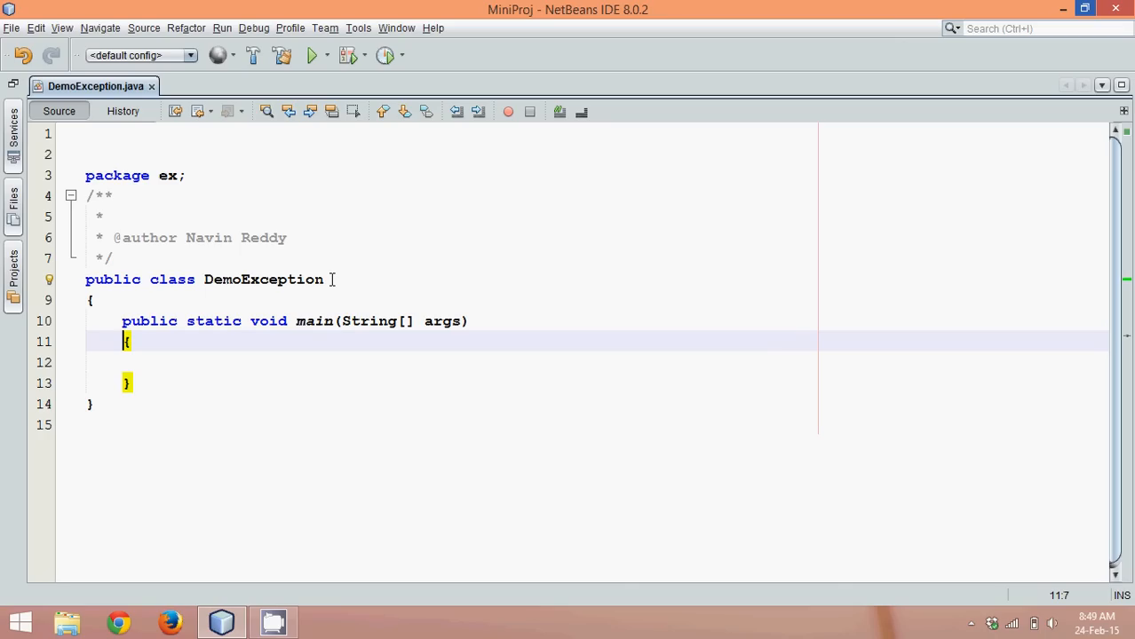
pyautogui.press('enter')
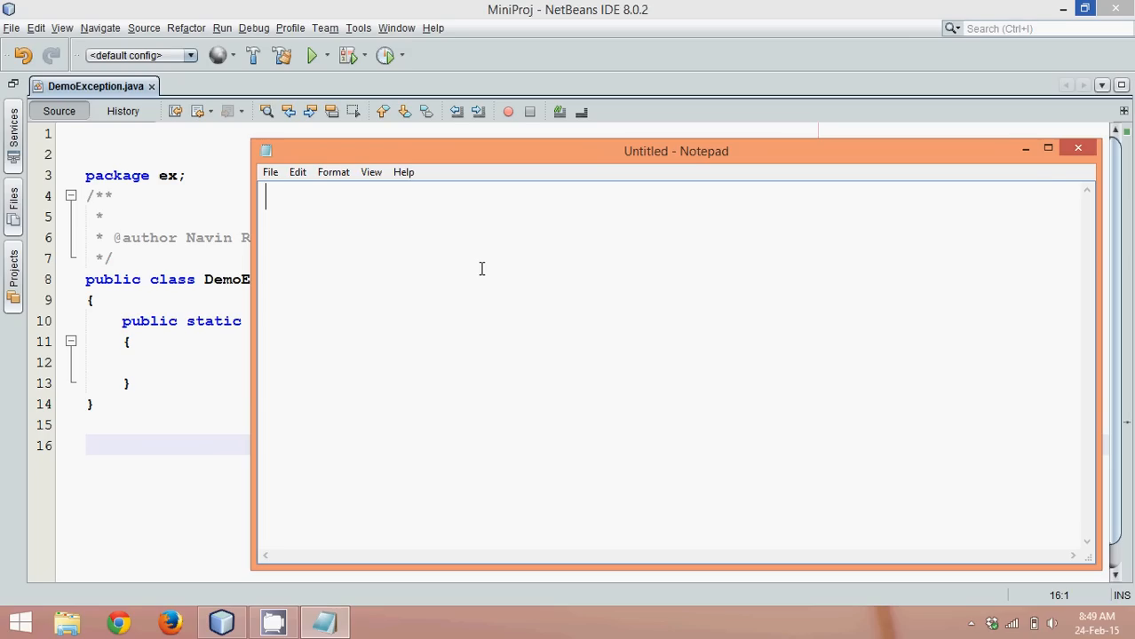
# Write 'Throwable' in Notepad with '- Exception' and '- Error' listed beneath it.
pyautogui.write('Throwable')
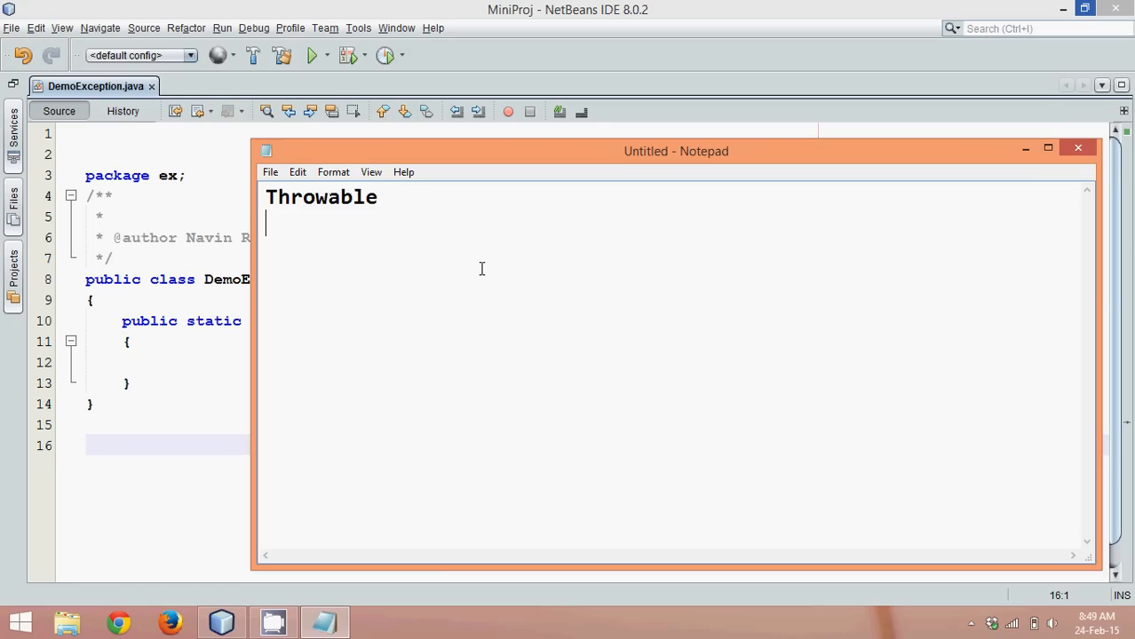
pyautogui.write('-')
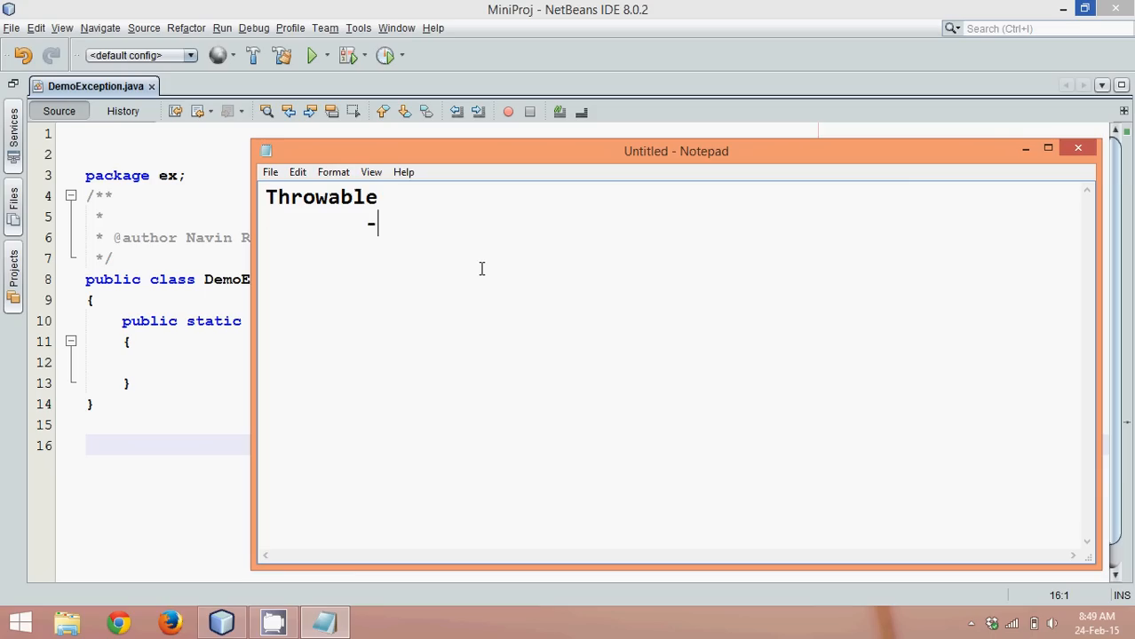
pyautogui.write('" "')
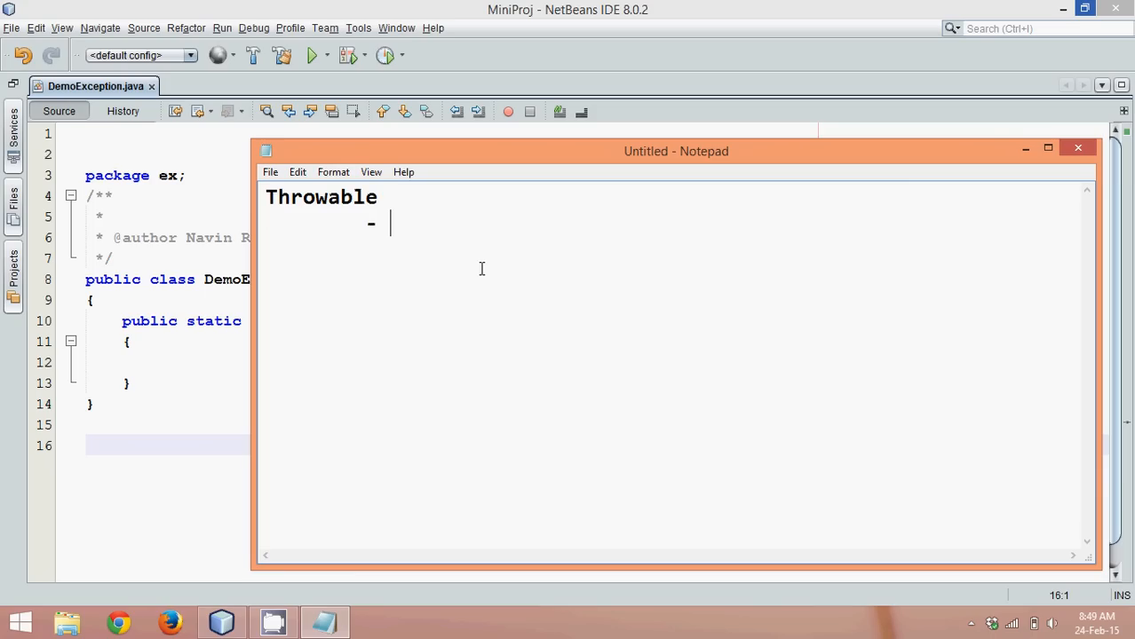
pyautogui.write('Exception')
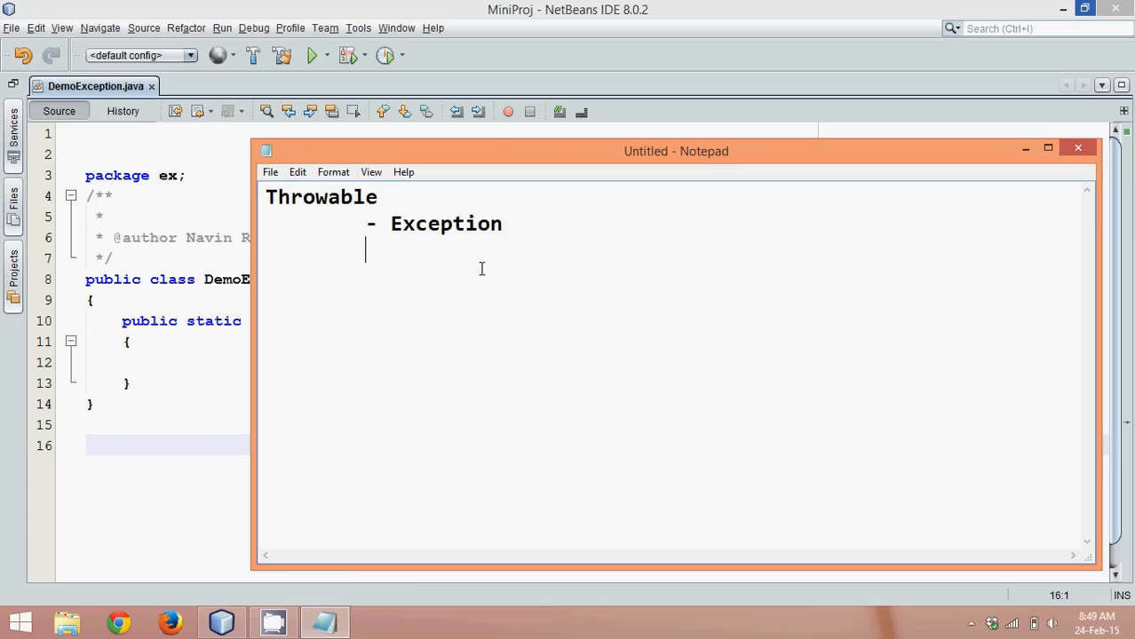
pyautogui.write('- Error')
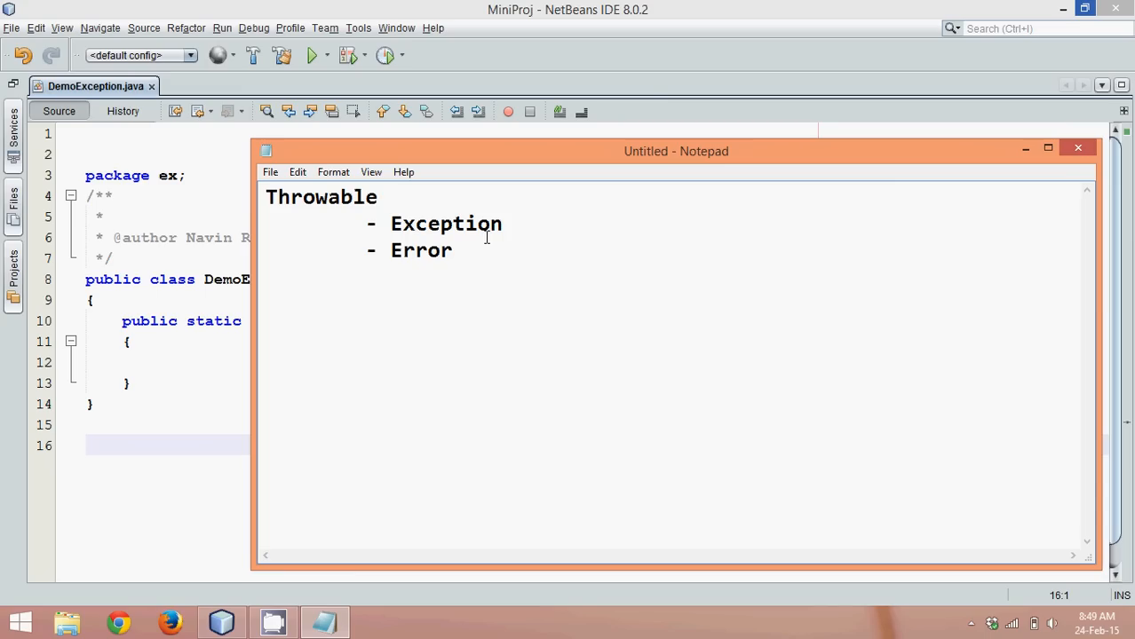
pyautogui.doubleClick(446, 223)
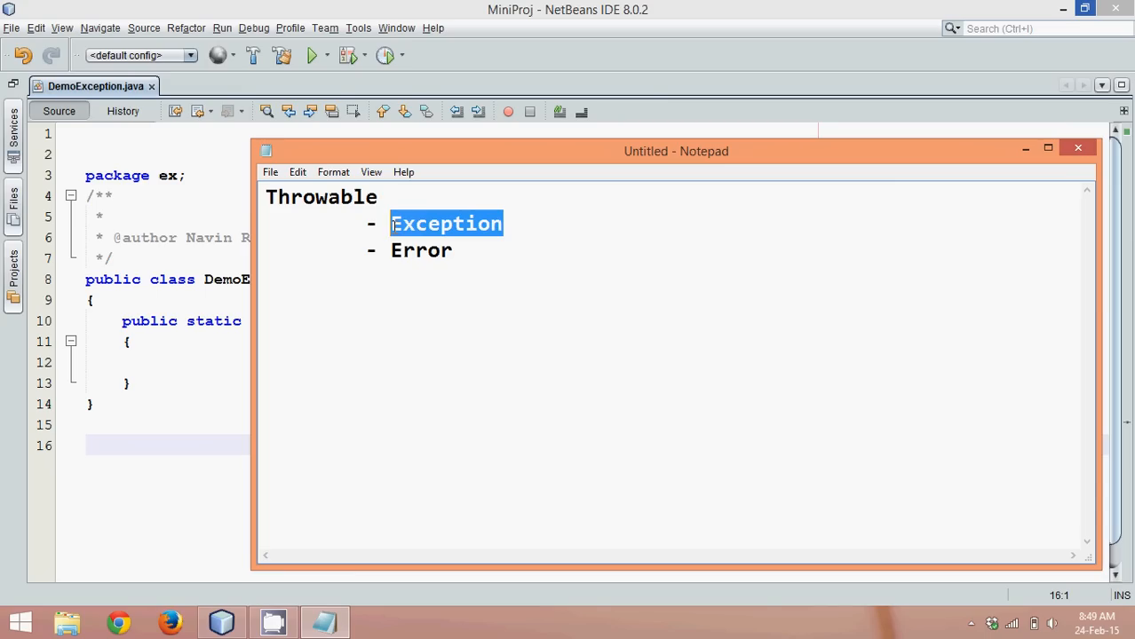
pyautogui.click(454, 250)
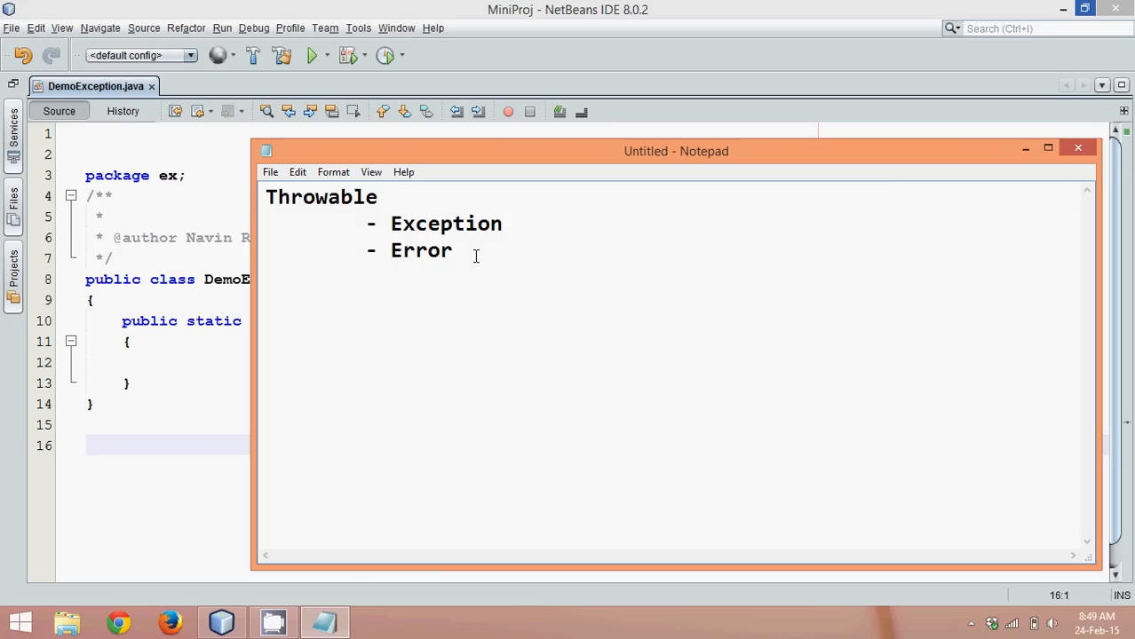
# Add a '- Checked' branch under Exception listing IOException.
pyautogui.doubleClick(420, 250)
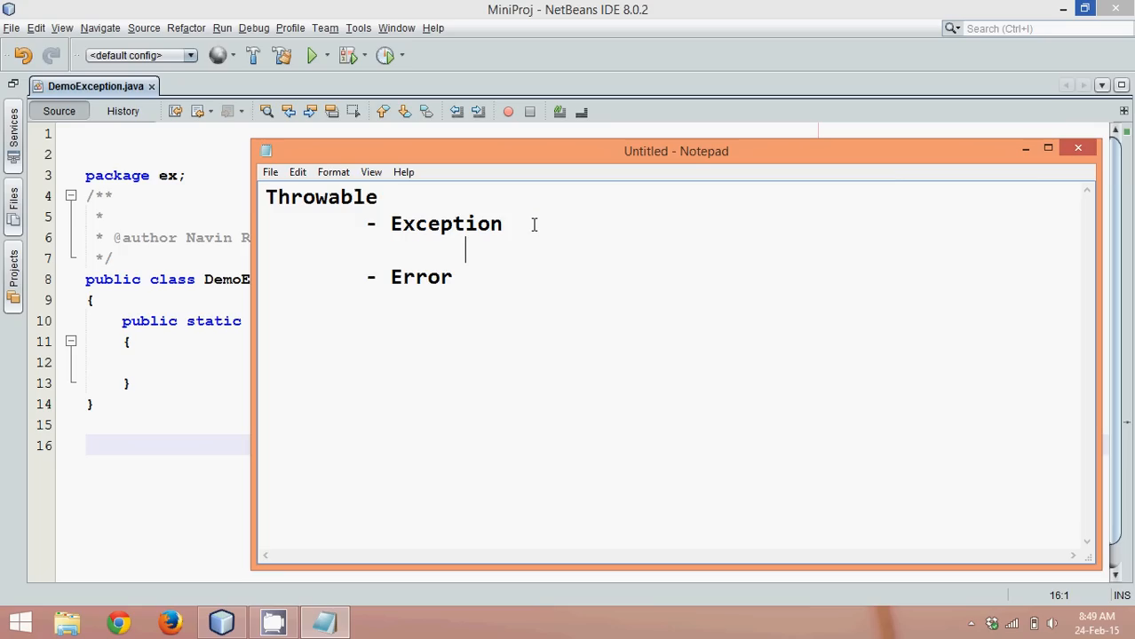
pyautogui.write('-')
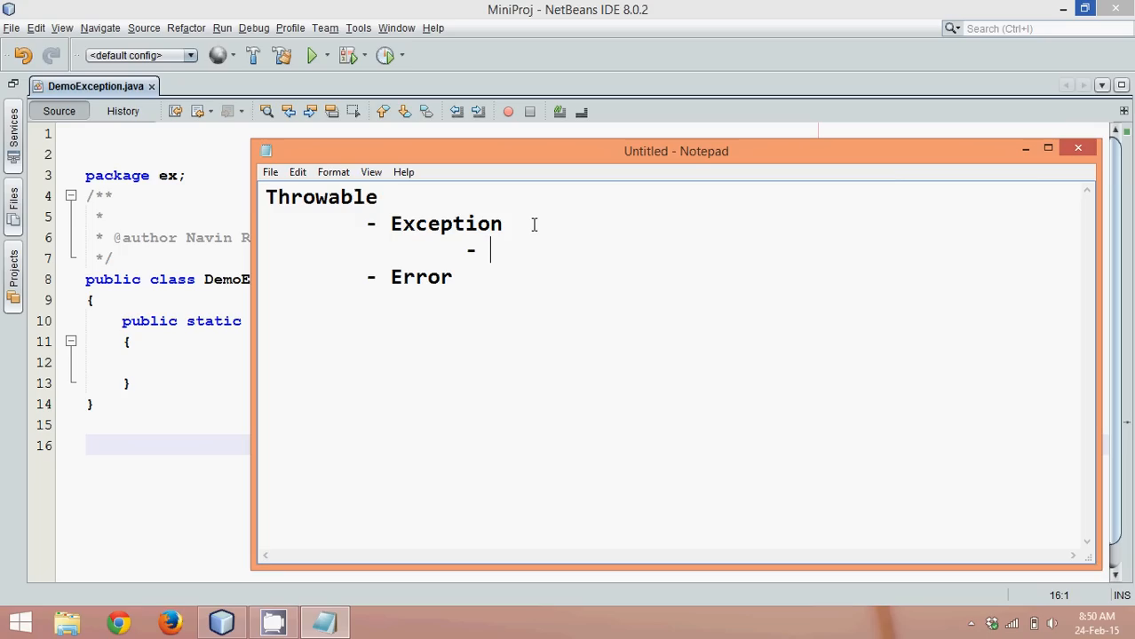
pyautogui.write('Checke')
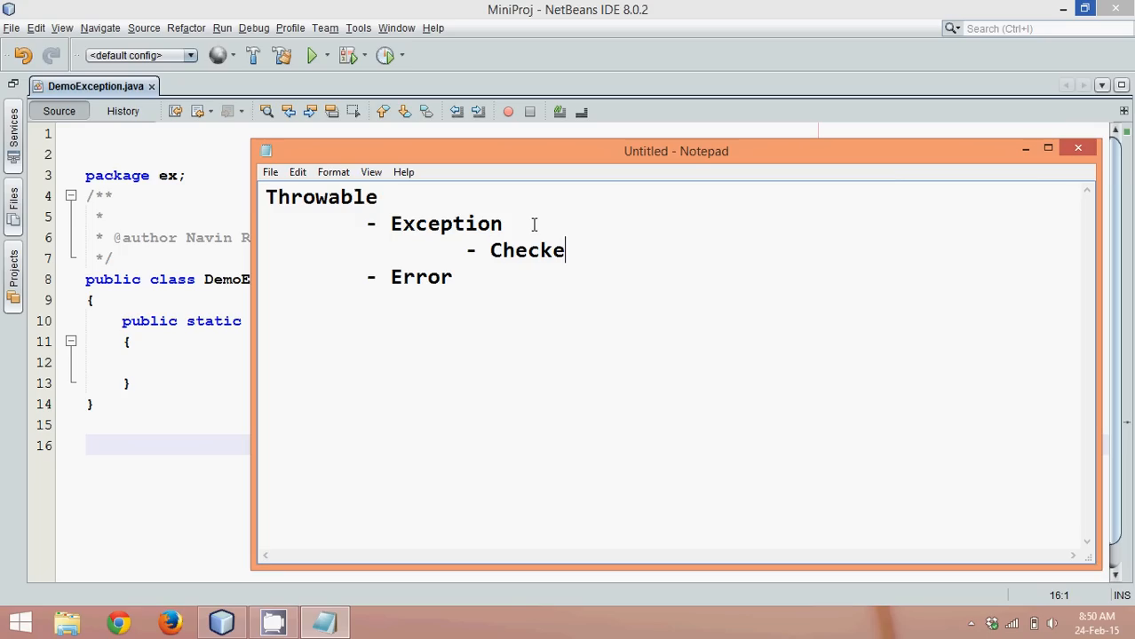
pyautogui.write('d')
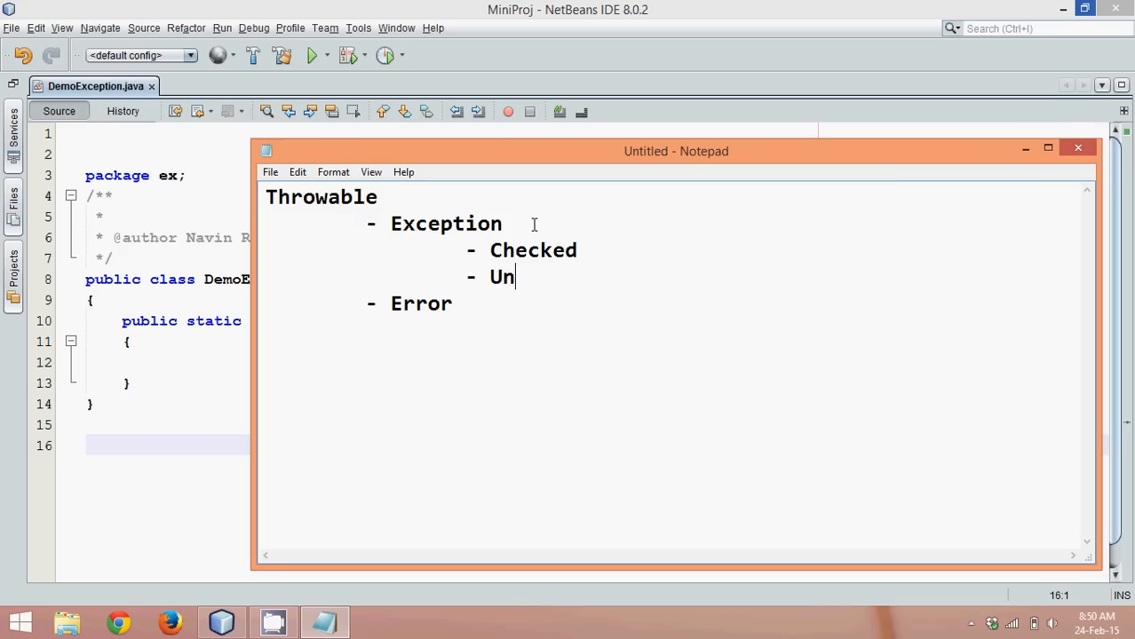
pyautogui.write('chec')
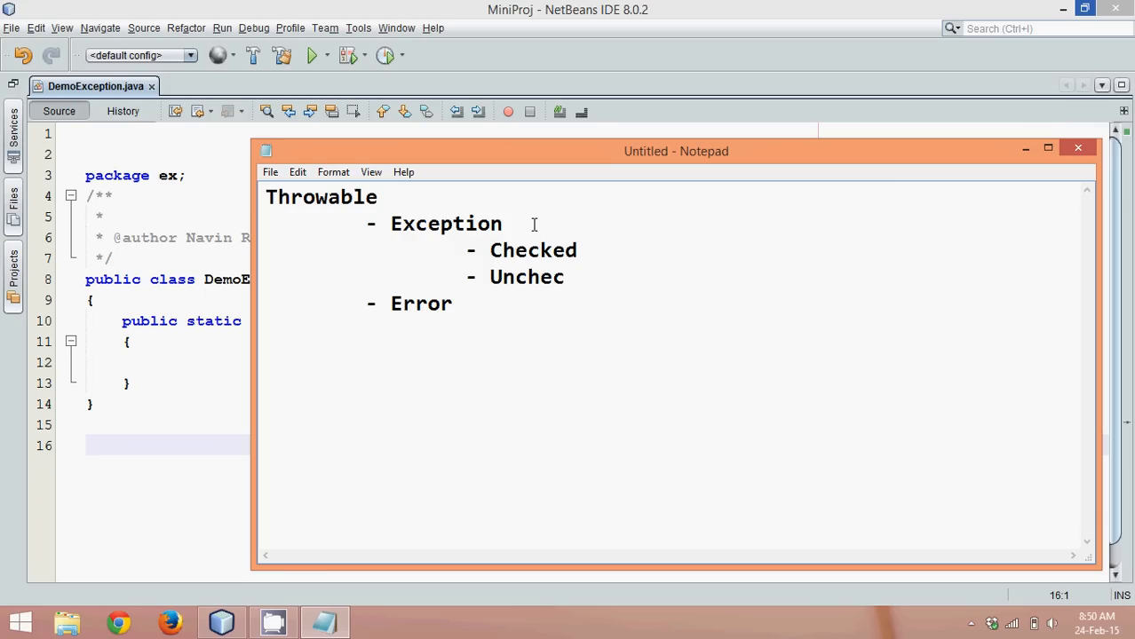
pyautogui.write('ked')
pyautogui.write('-')
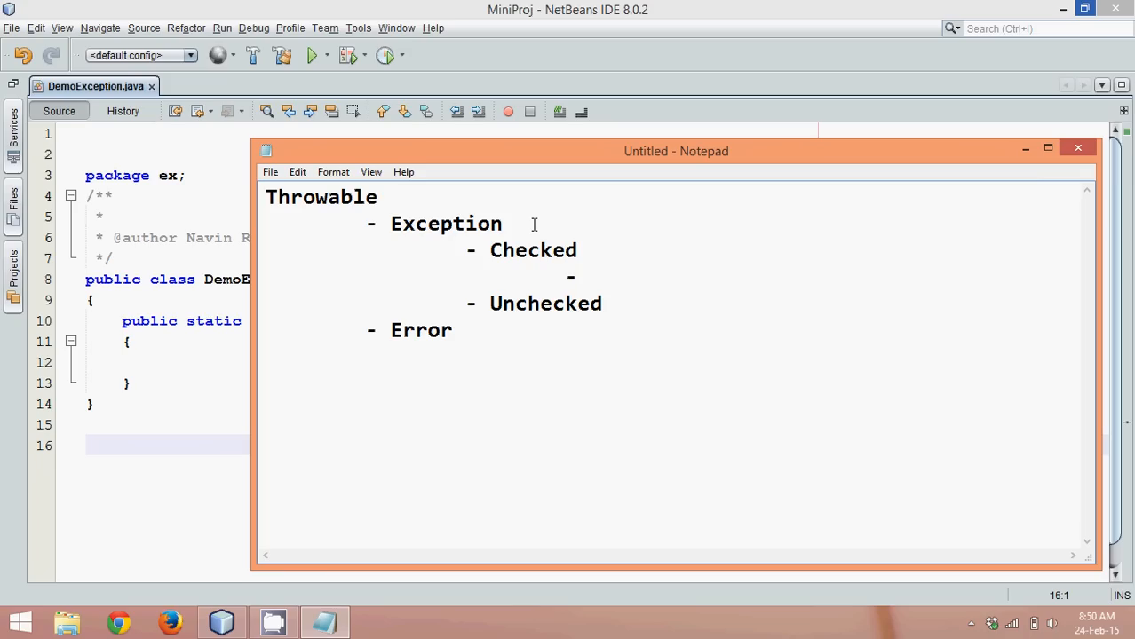
pyautogui.write('IOException')
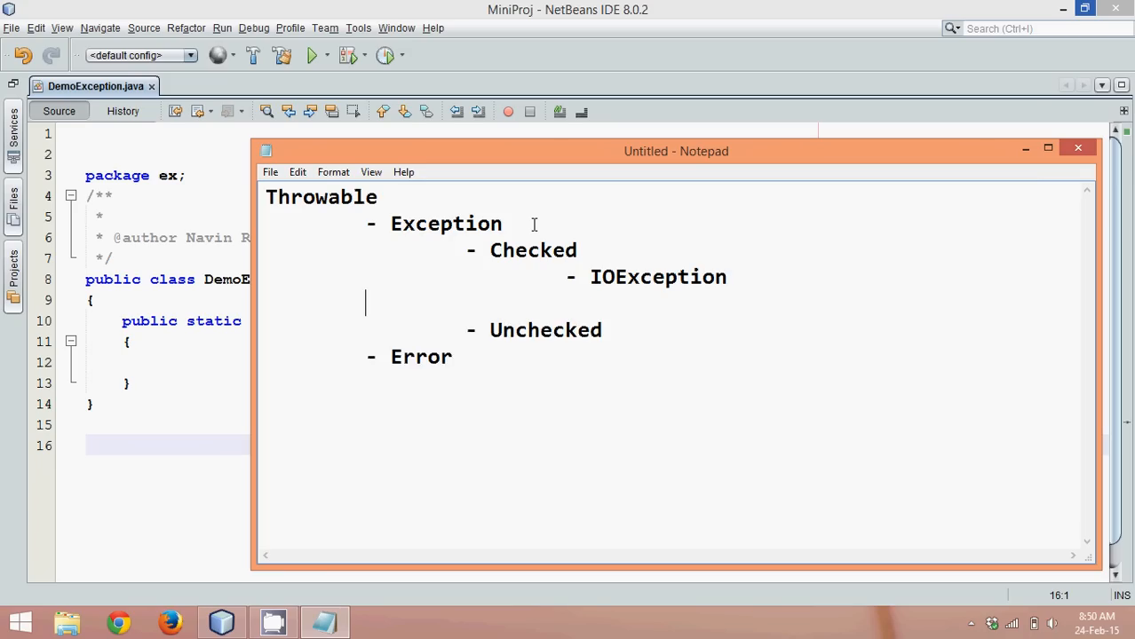
# Add '- SQLException' under Checked and an Unchecked branch with RuntimeException.
pyautogui.write('-')
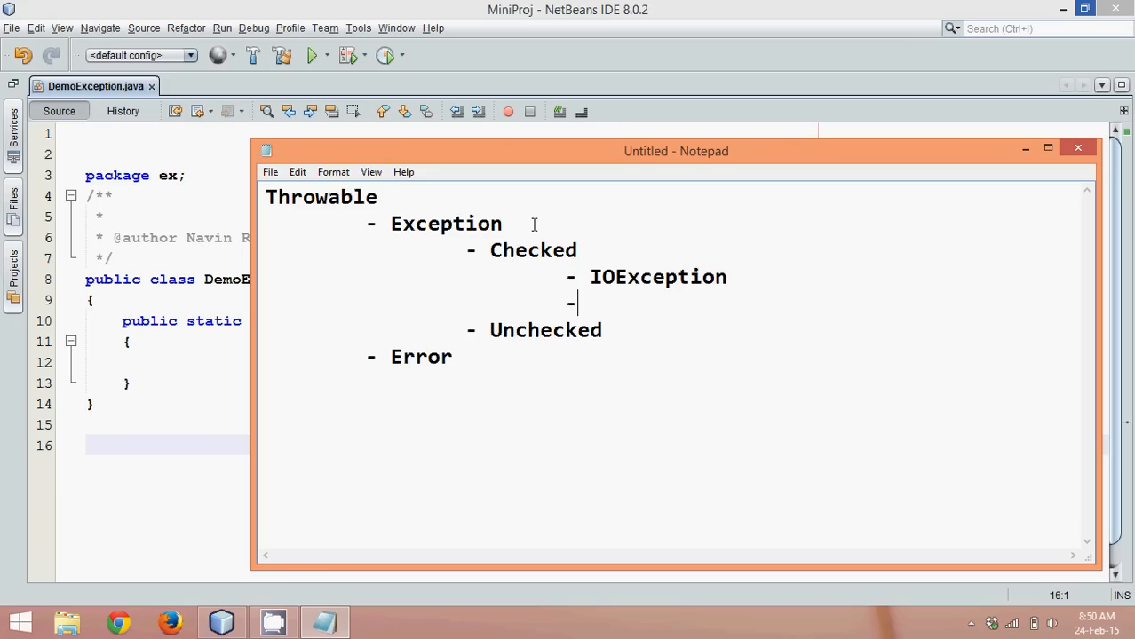
pyautogui.write('s')
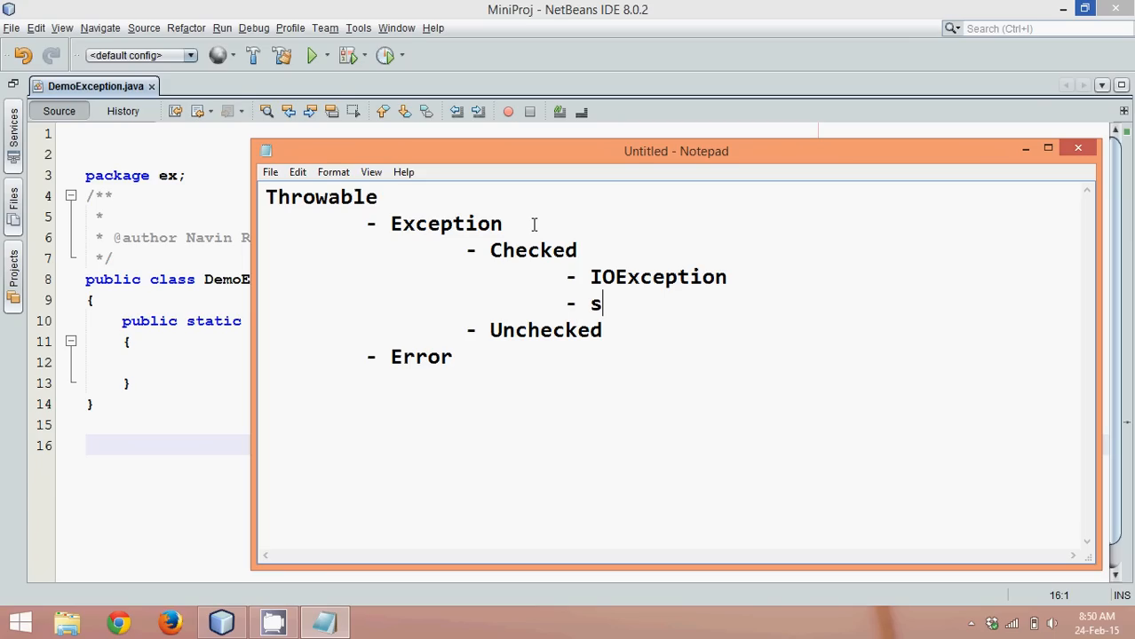
pyautogui.write('QL E')
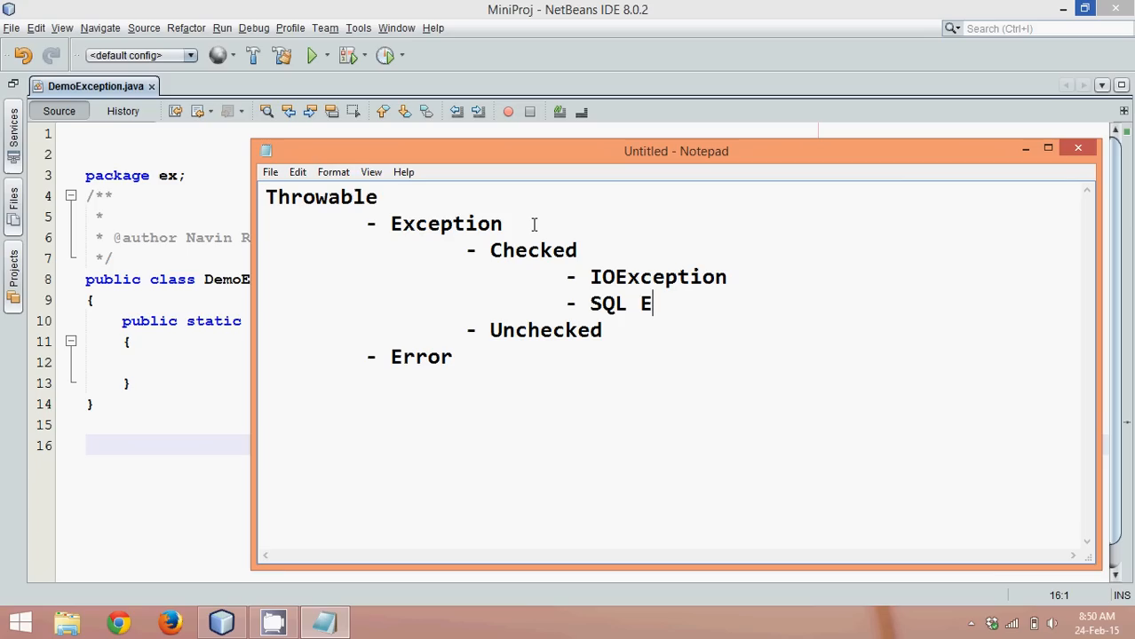
pyautogui.write('xceptio')
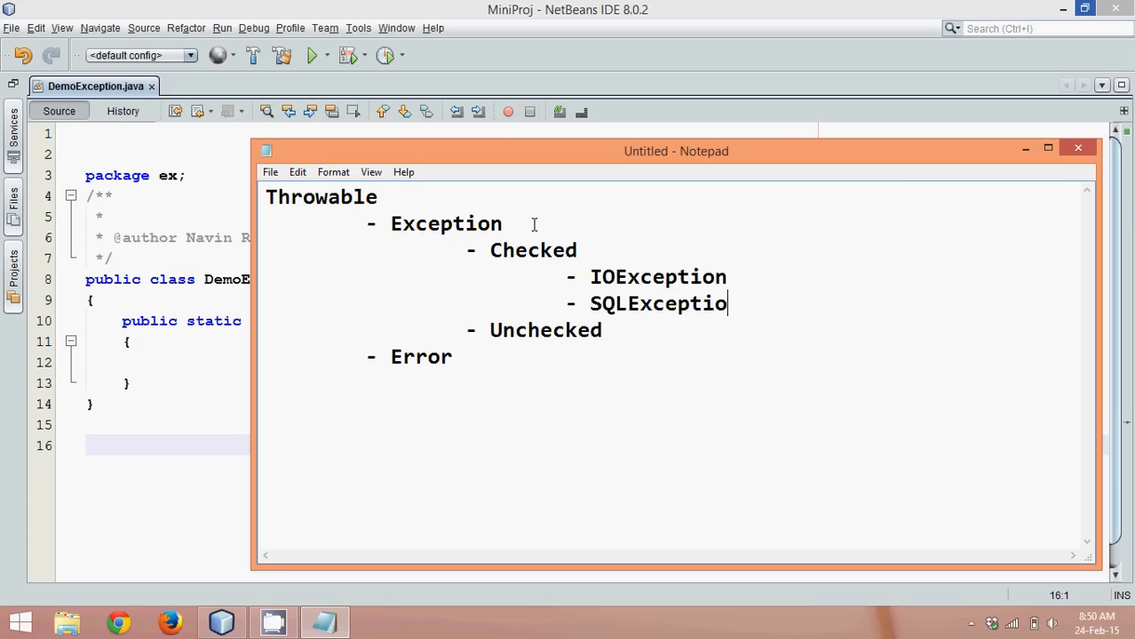
pyautogui.write('n')
pyautogui.write('- R')
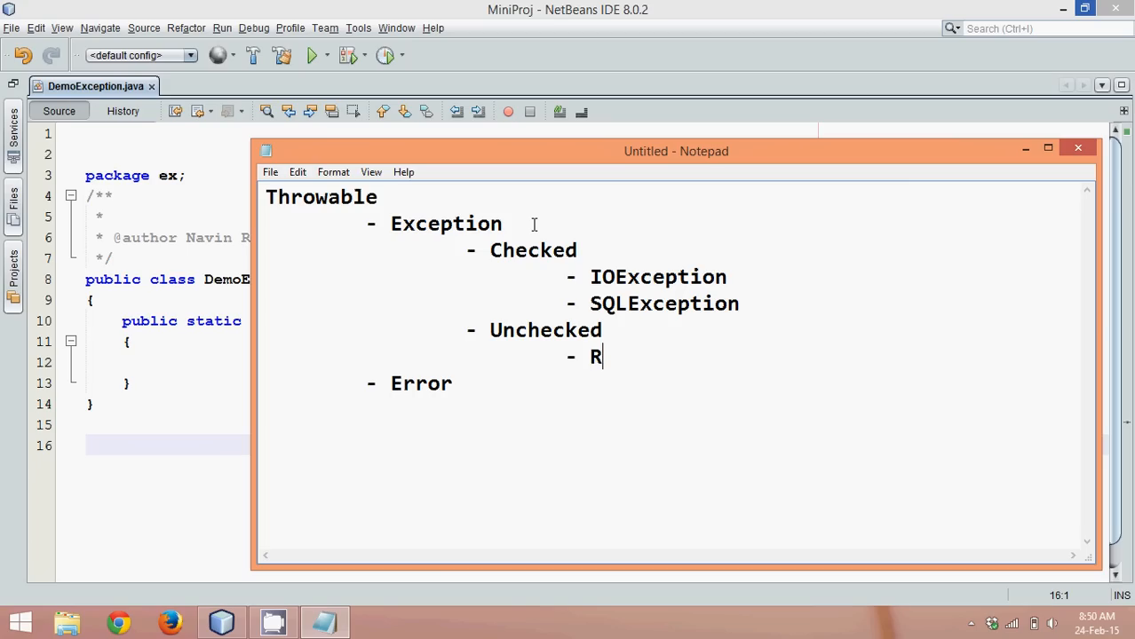
pyautogui.write('untimeE')
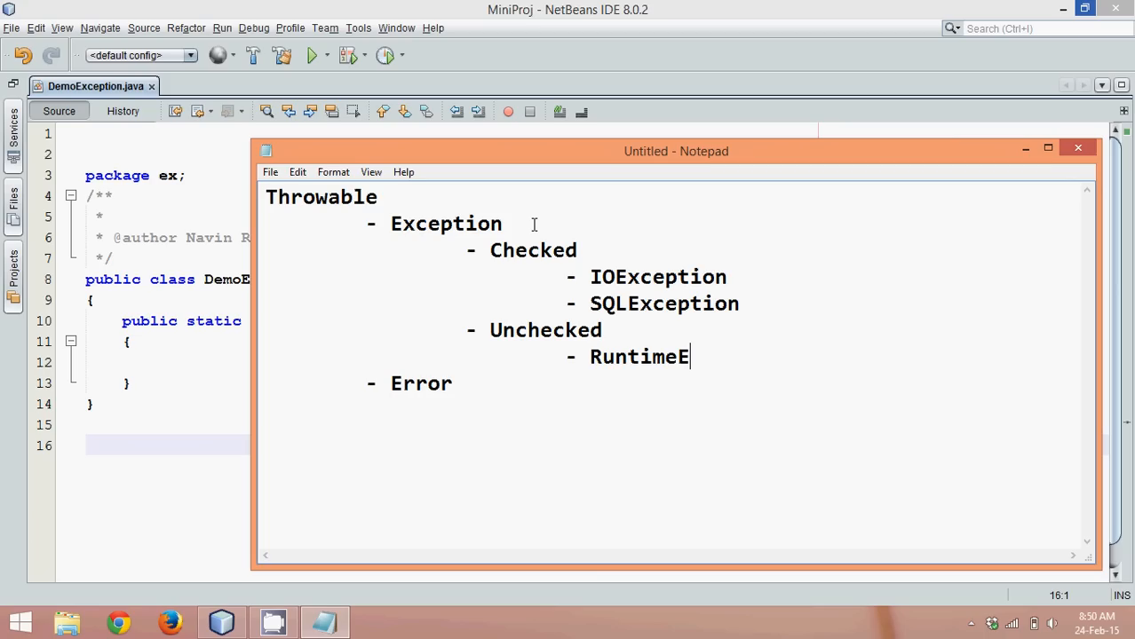
pyautogui.write('xcep')
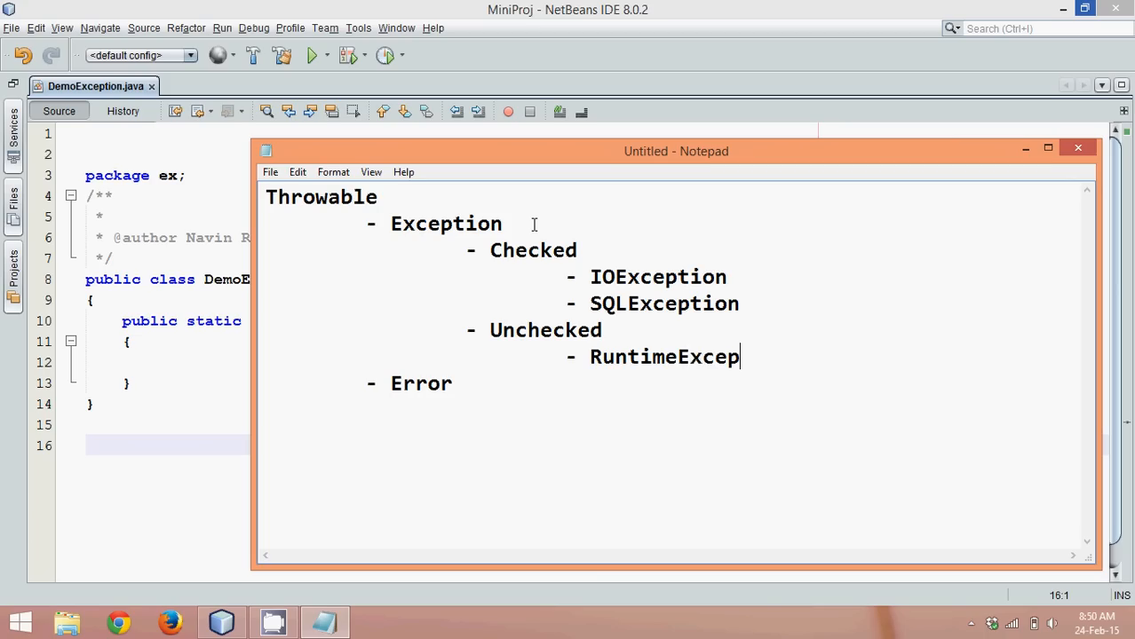
pyautogui.write('tion')
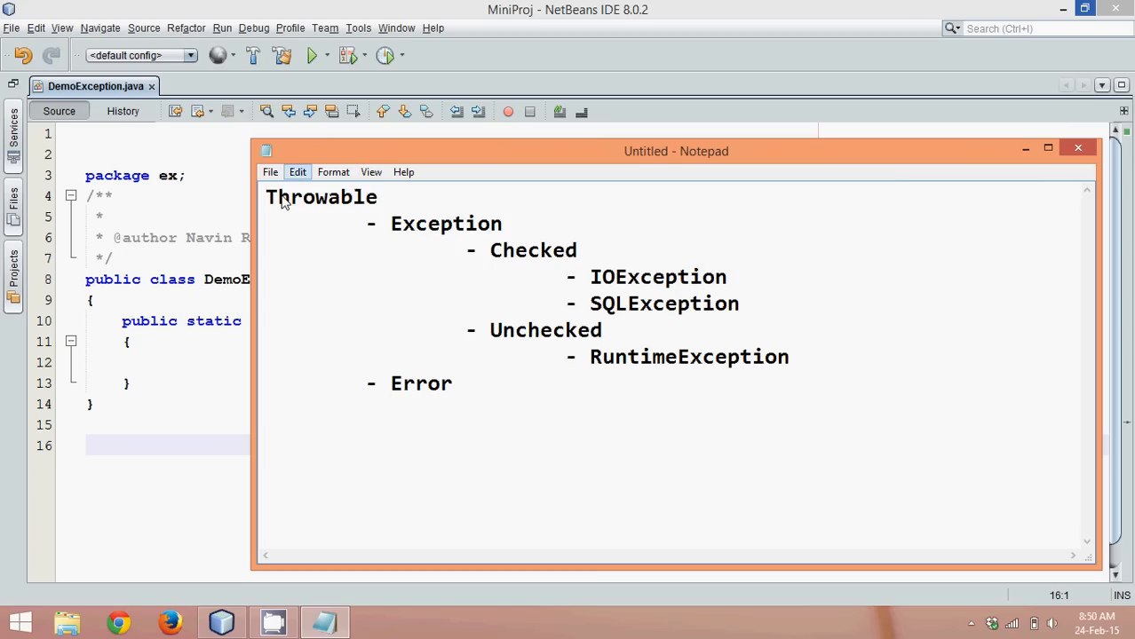
pyautogui.doubleClick(322, 196)
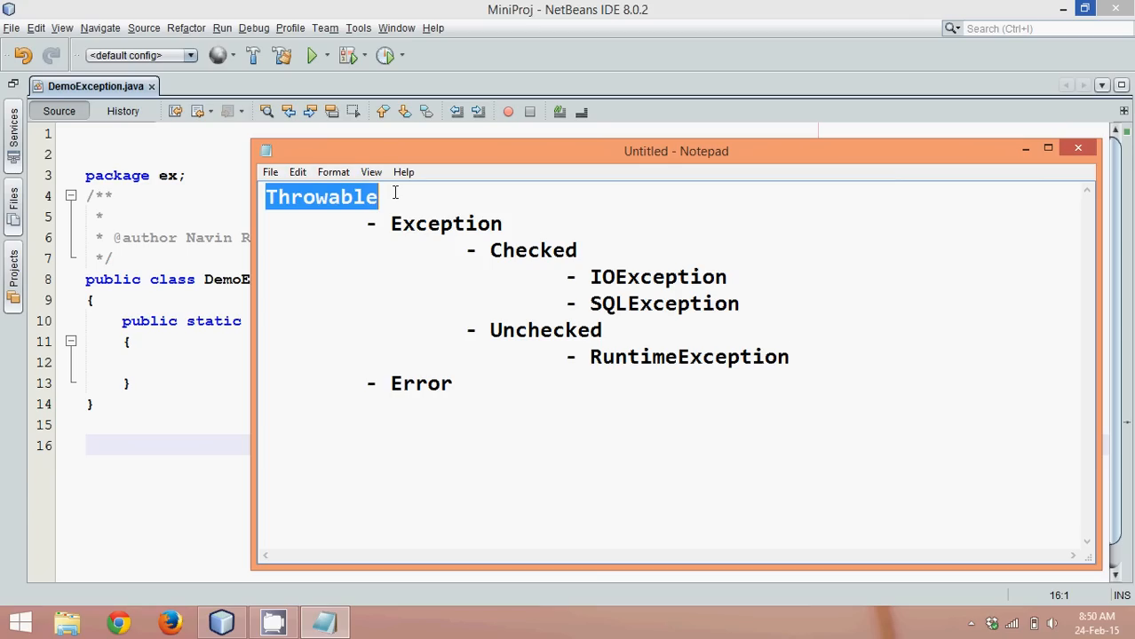
pyautogui.doubleClick(445, 224)
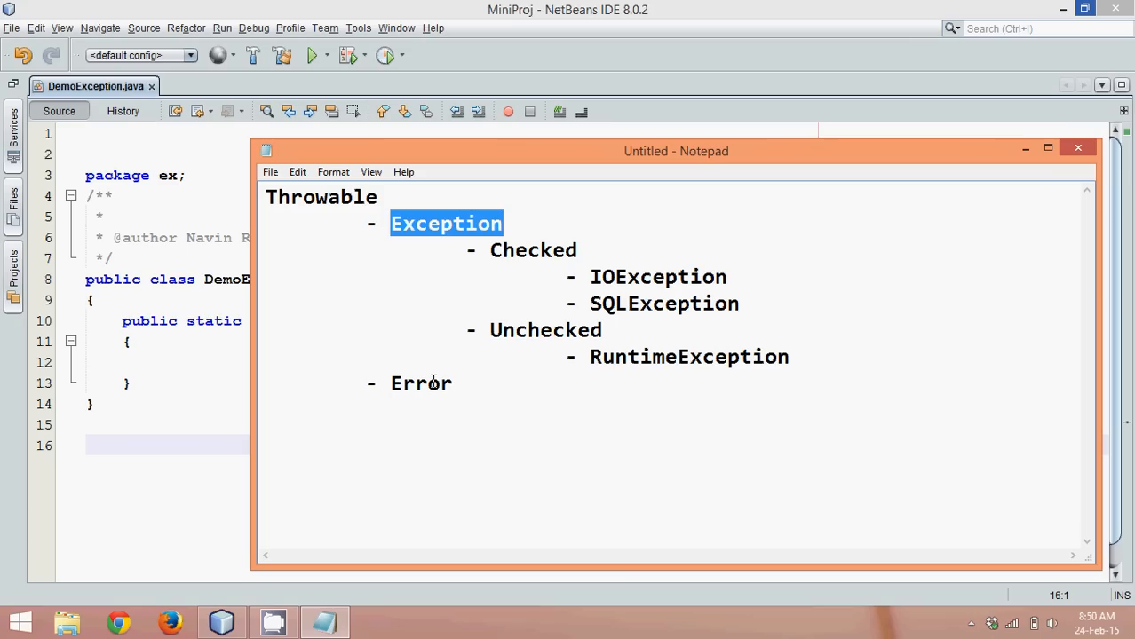
pyautogui.doubleClick(420, 384)
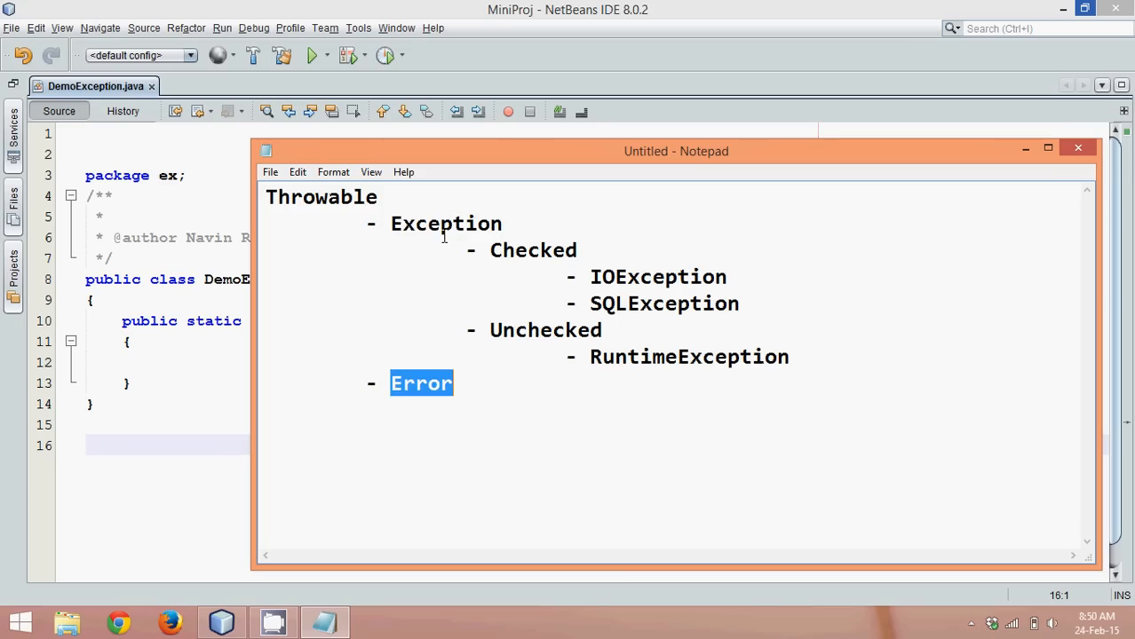
pyautogui.click(490, 250)
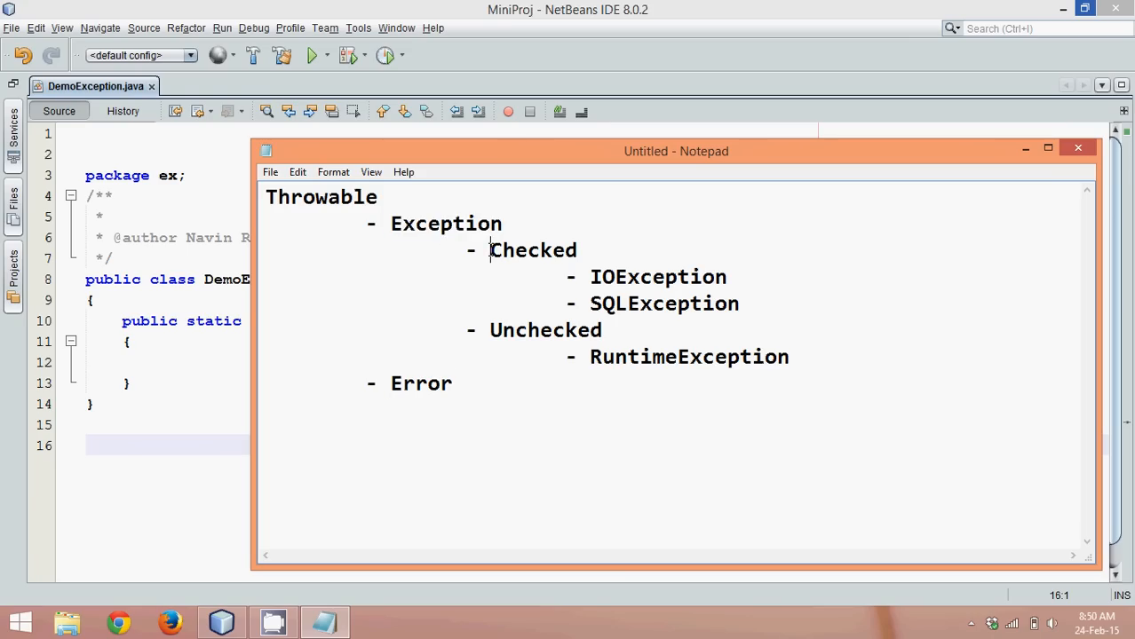
pyautogui.doubleClick(534, 250)
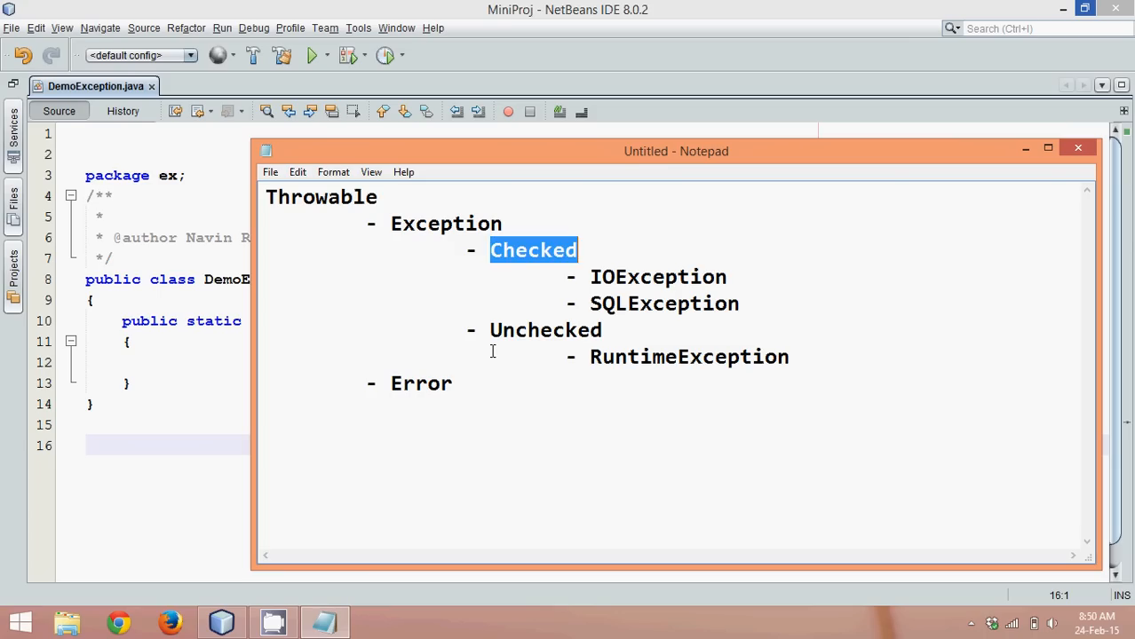
pyautogui.moveTo(591, 277); pyautogui.dragTo(741, 304)
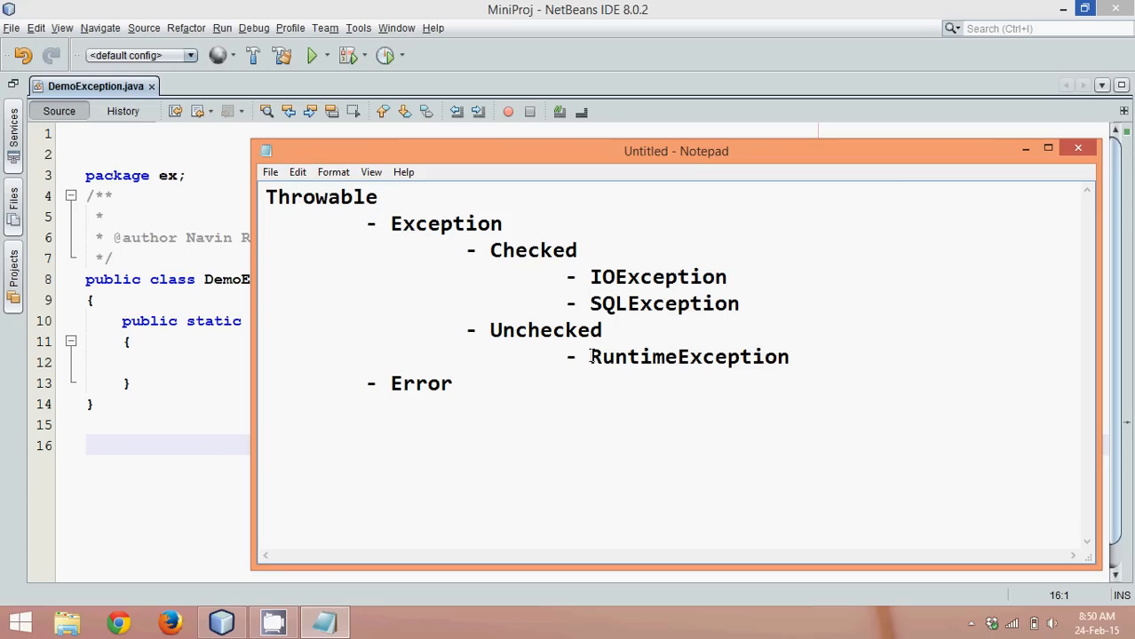
pyautogui.doubleClick(689, 356)
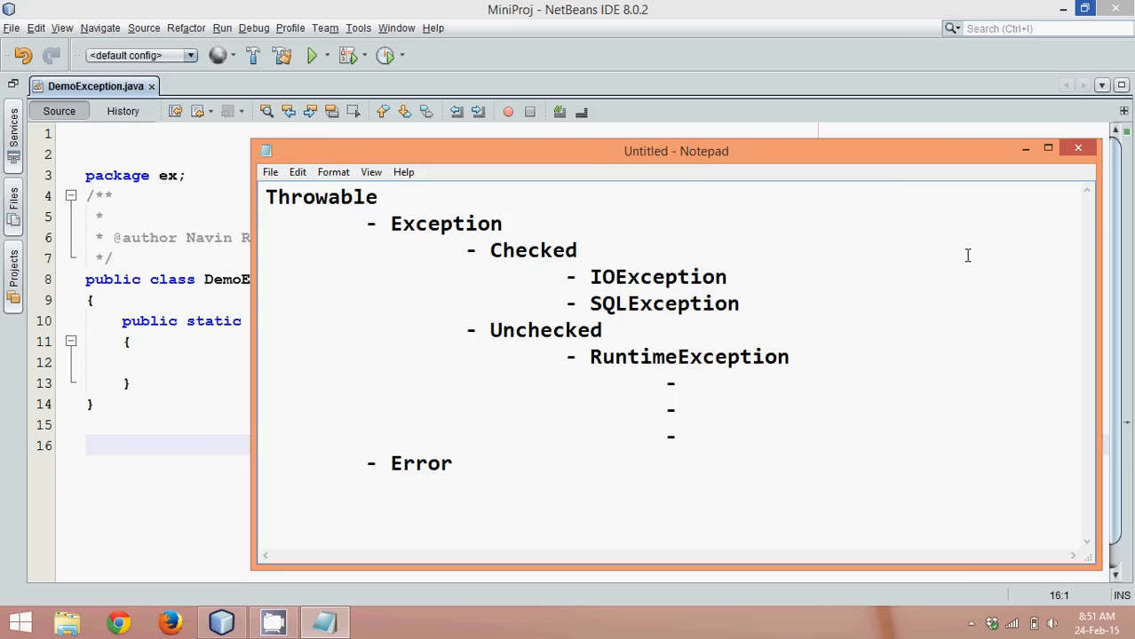
pyautogui.moveTo(1021, 149)
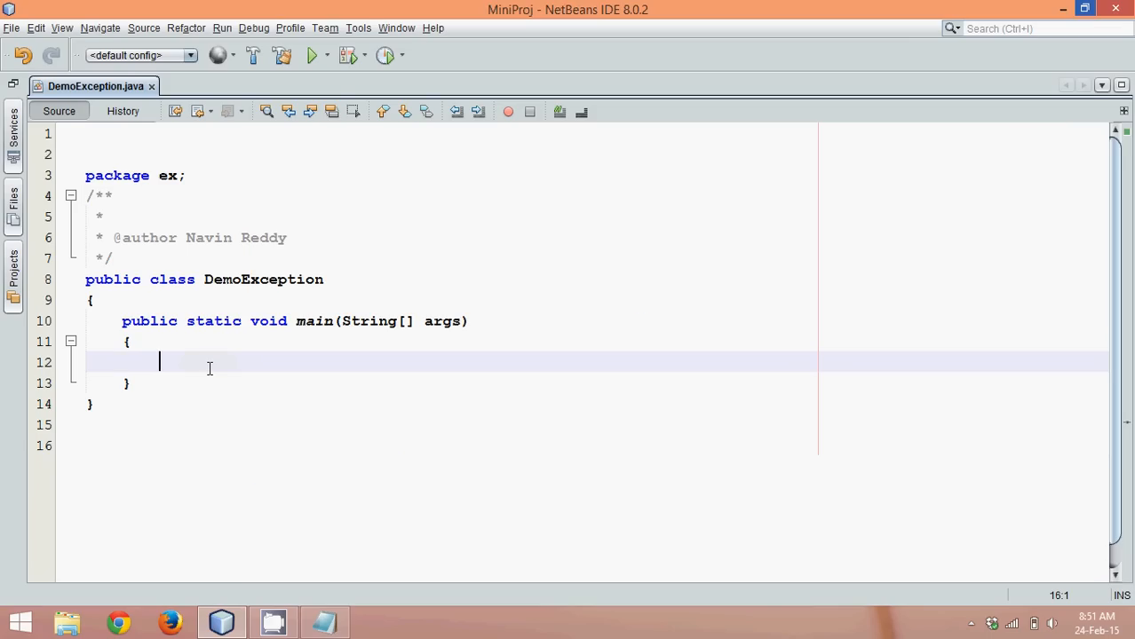
# Code int i,j,k with i=8, j=2, k=i/j, and print k.
pyautogui.write('int i')
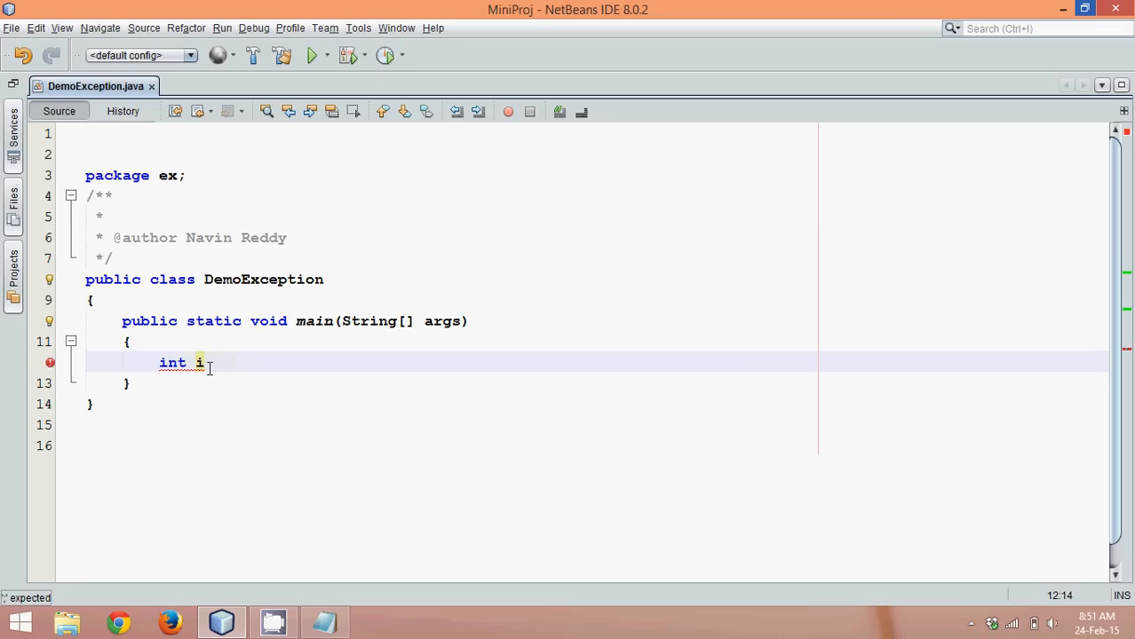
pyautogui.write(',j,k;')
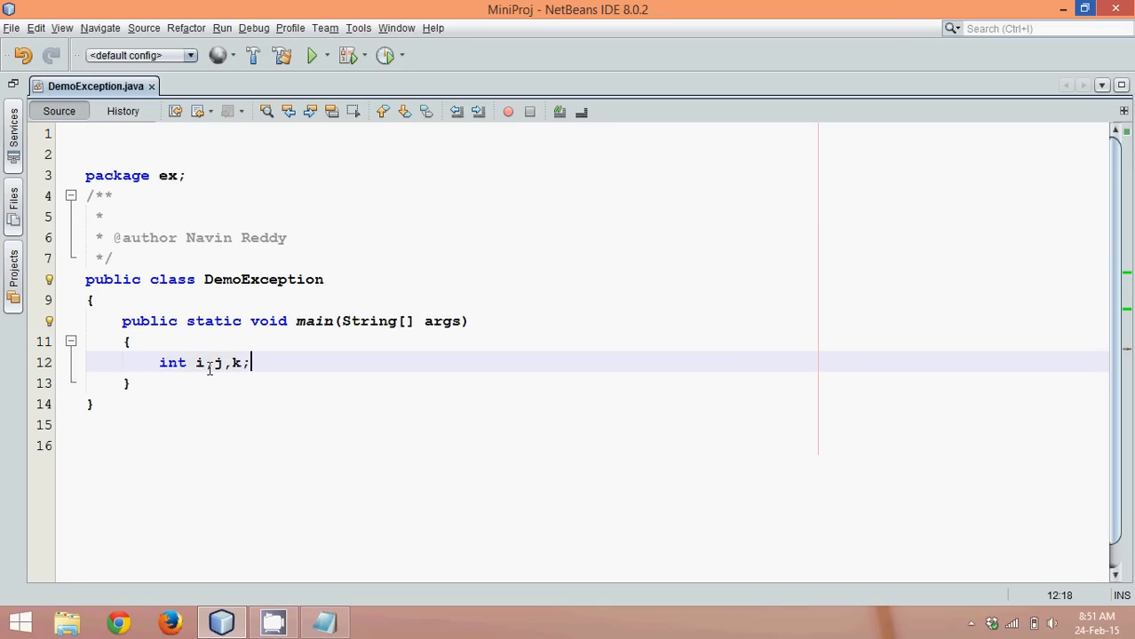
pyautogui.write('i=')
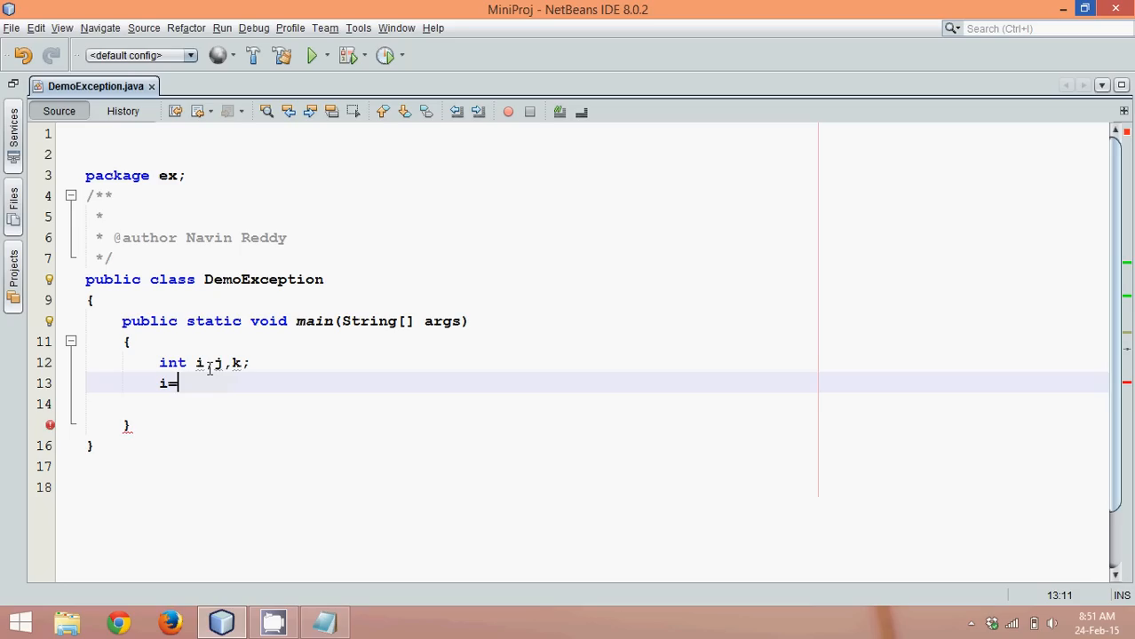
pyautogui.write('5;')
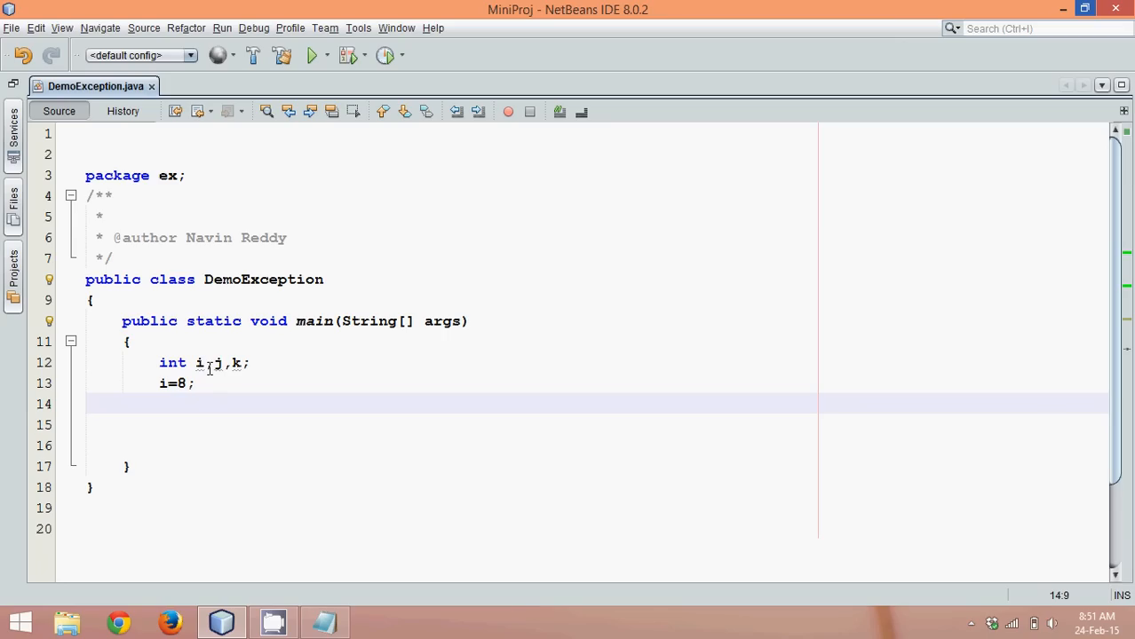
pyautogui.write('j=2;')
pyautogui.click(451, 446)
pyautogui.write('System.out.println();')
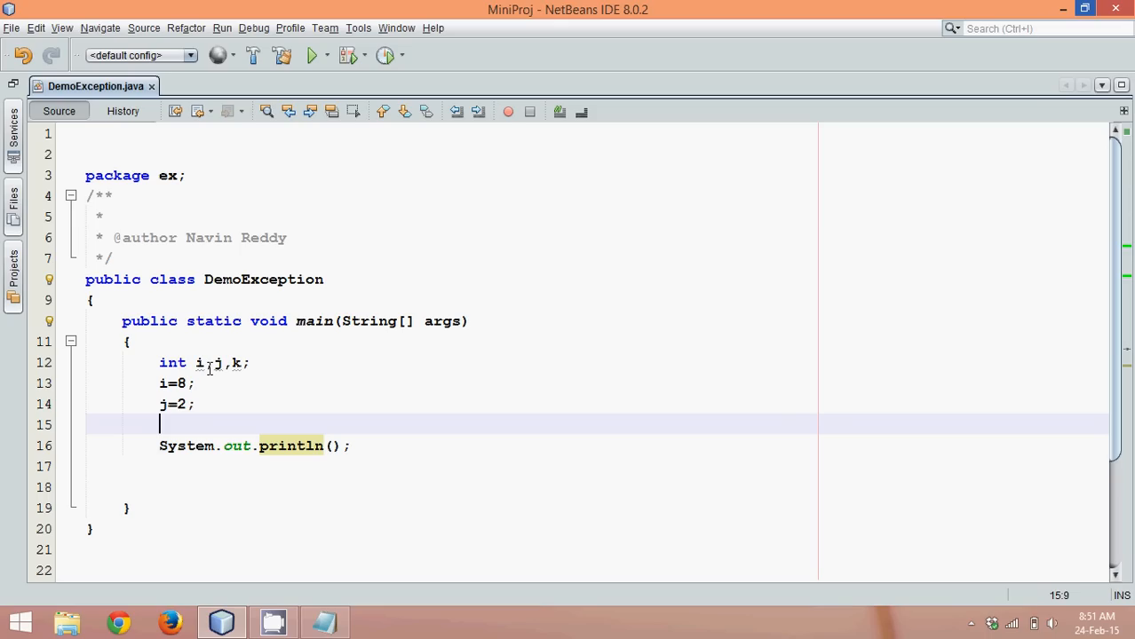
pyautogui.write('k=i/j;')
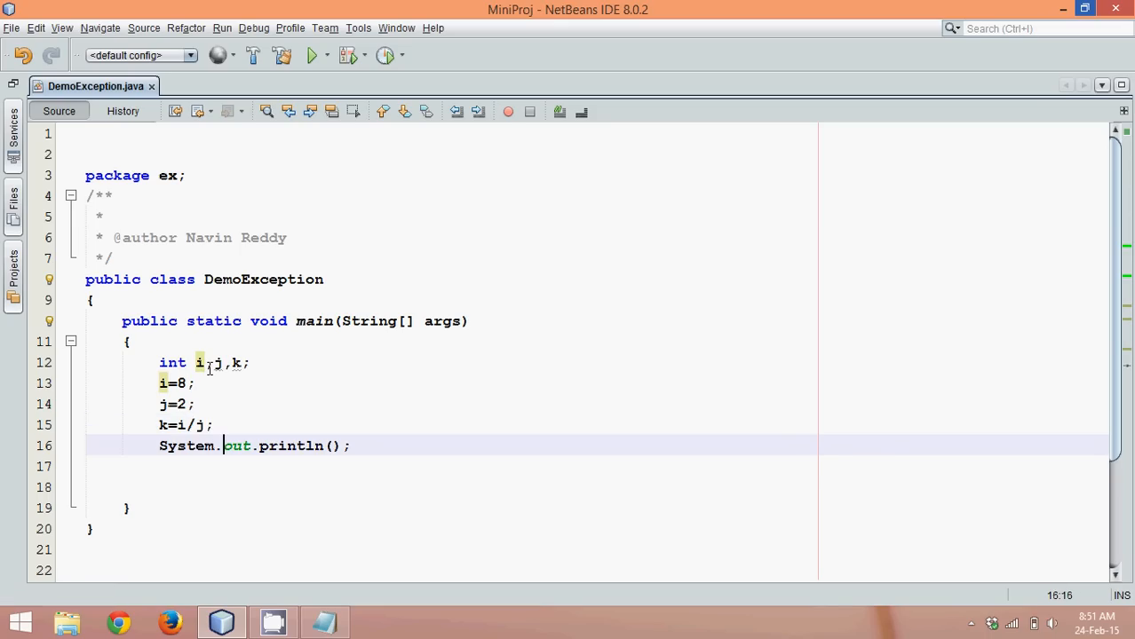
pyautogui.write('k')
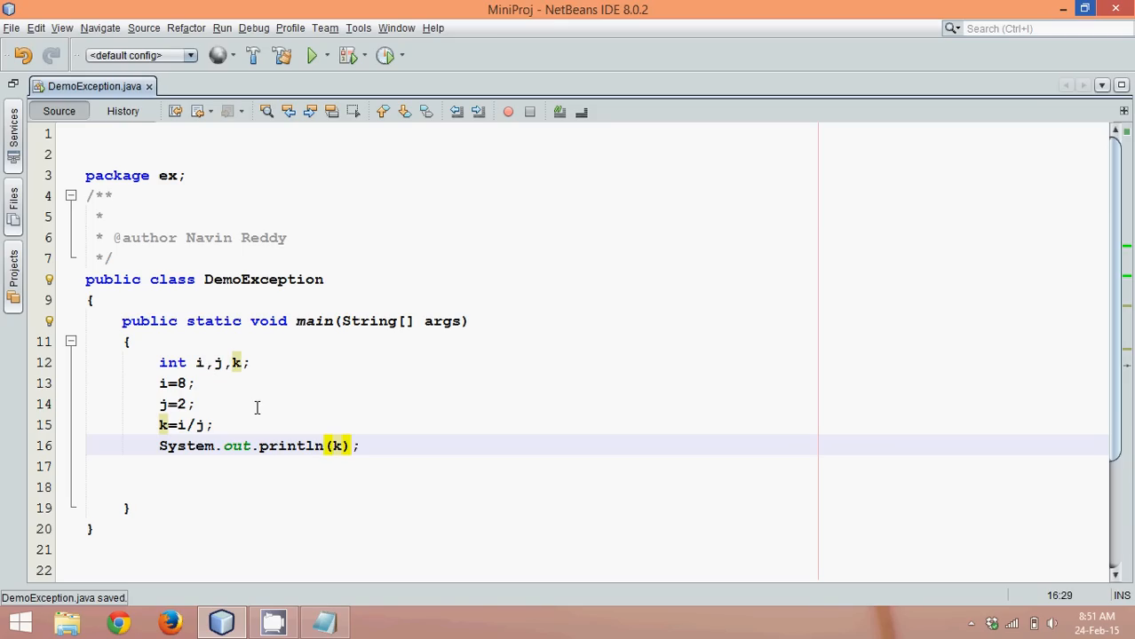
pyautogui.moveTo(254, 446)
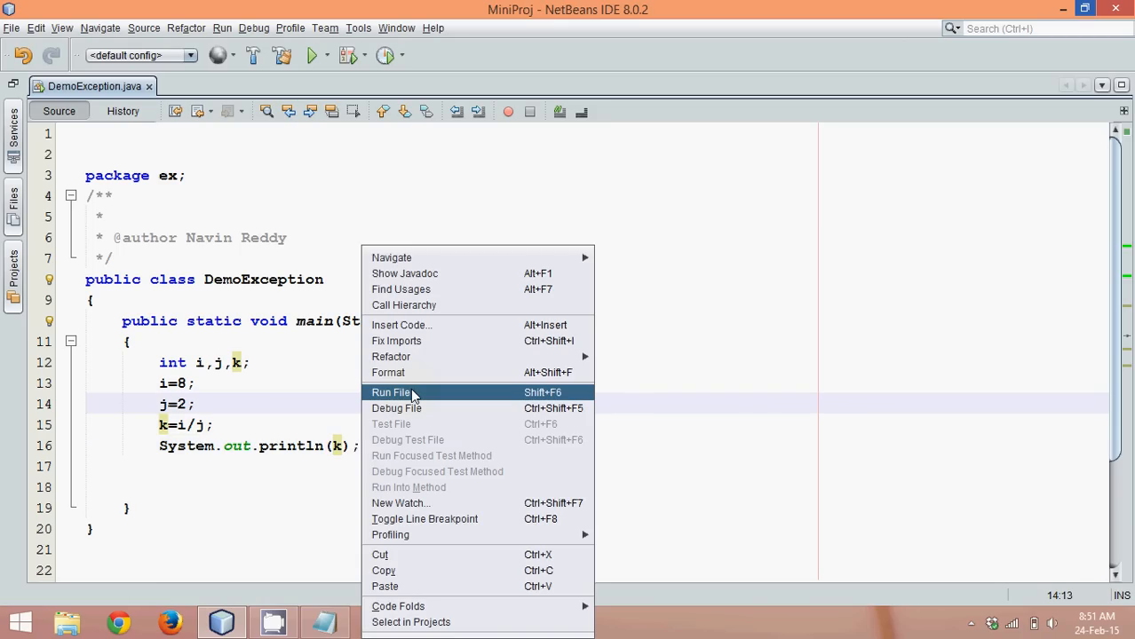
# Run the file to get output 4, then change j to 0 in the source.
pyautogui.click(391, 392)
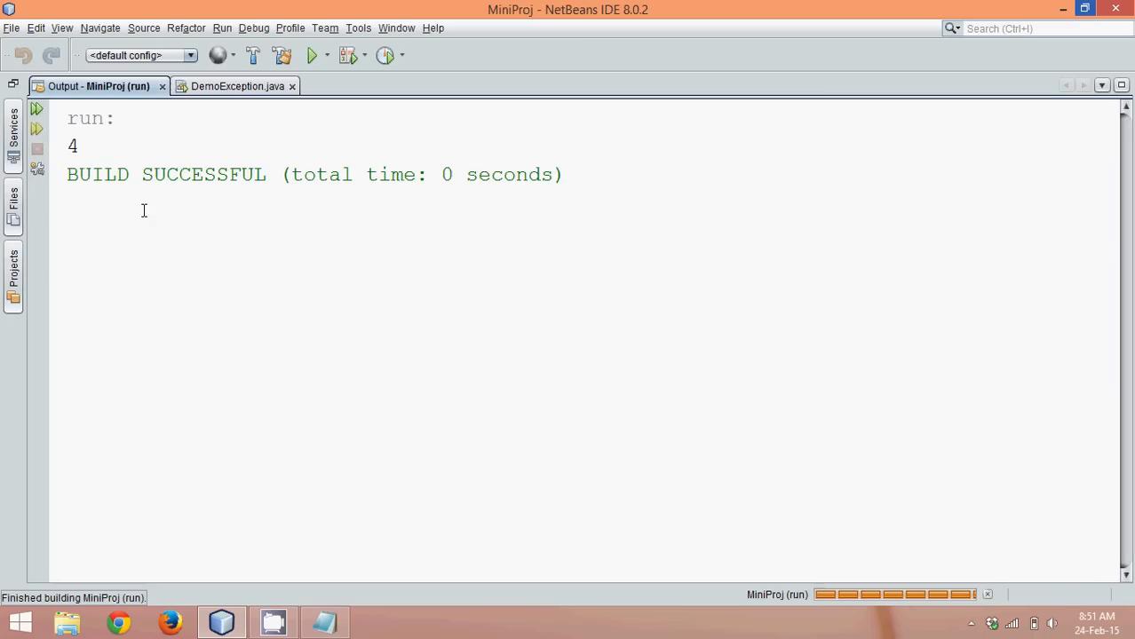
pyautogui.click(228, 86)
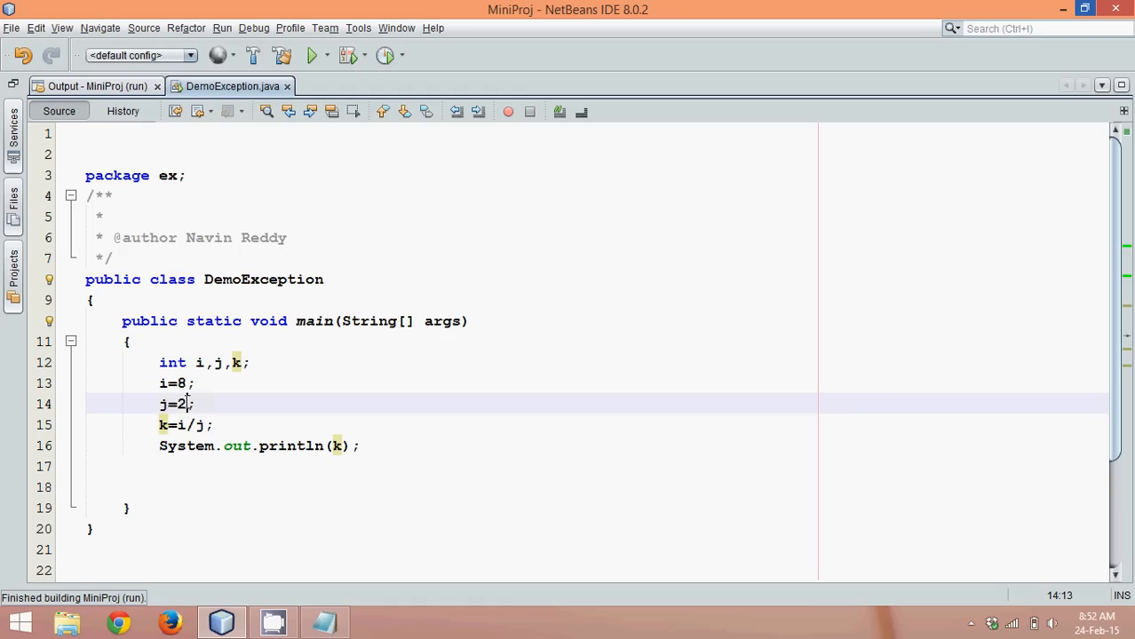
pyautogui.write('0')
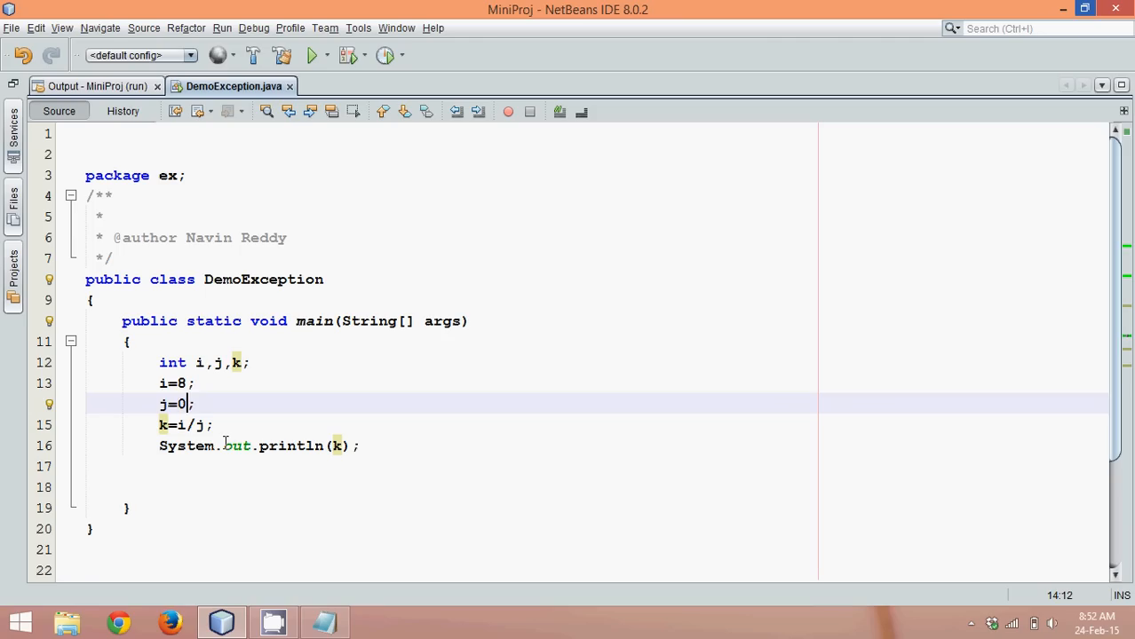
# Rerun with j=0, inspect the ArithmeticException: / by zero, and select the k=i/j line.
pyautogui.click(218, 425)
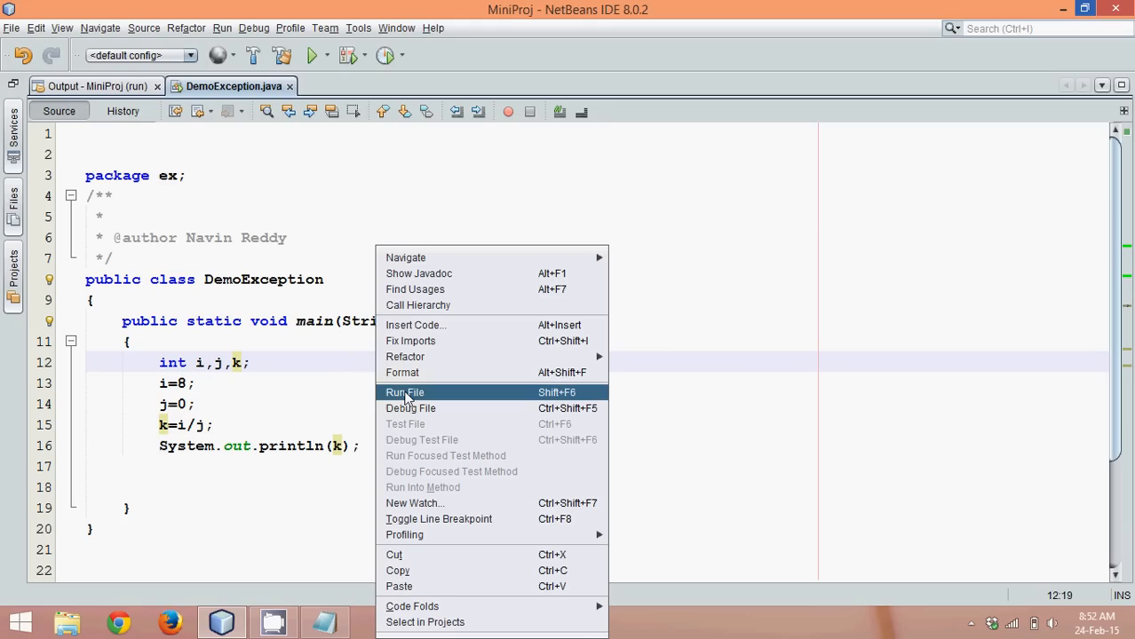
pyautogui.click(403, 393)
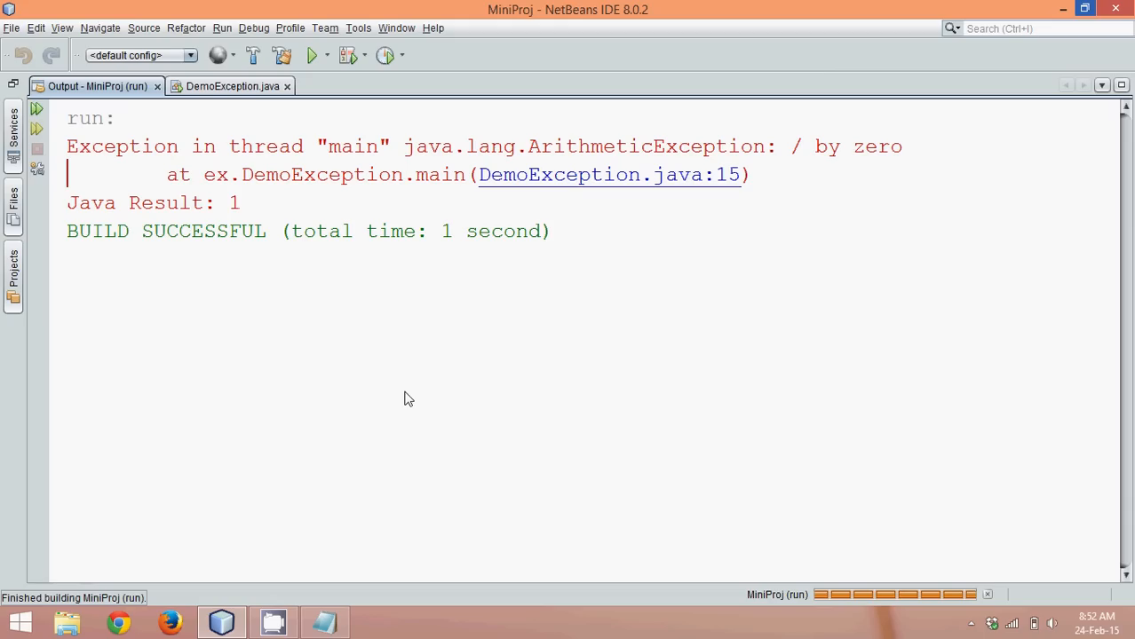
pyautogui.moveTo(715, 137)
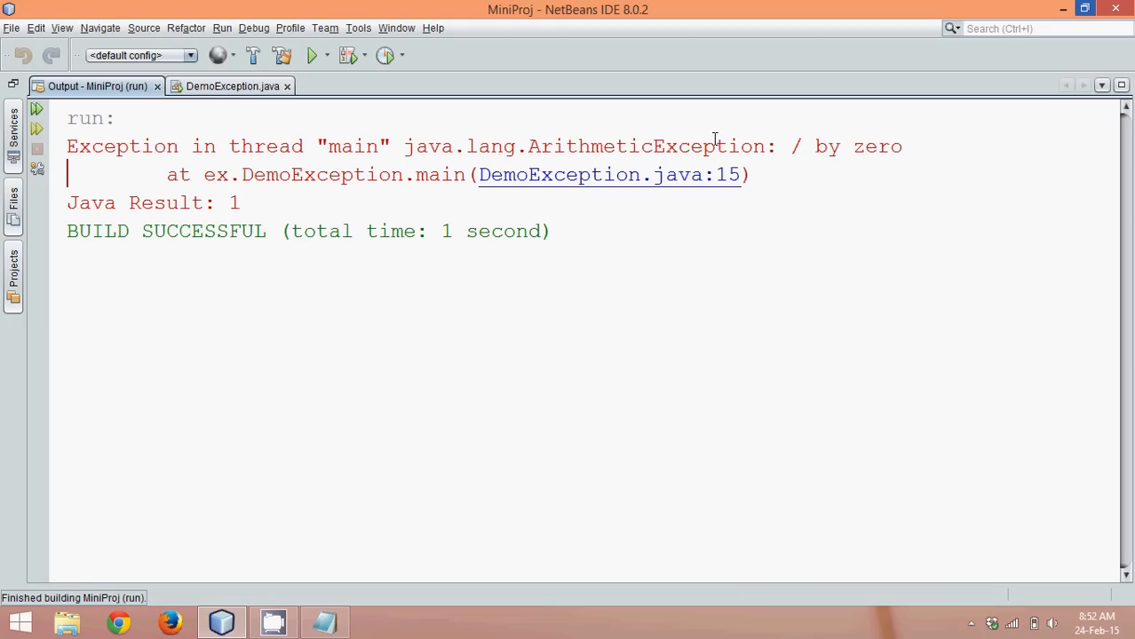
pyautogui.doubleClick(645, 146)
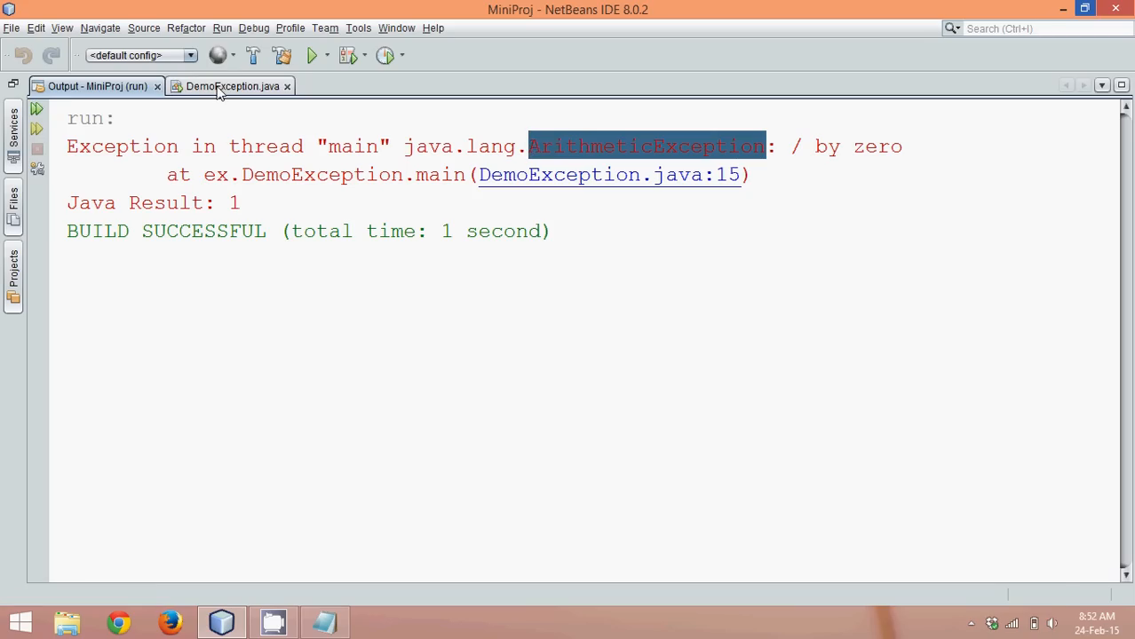
pyautogui.click(229, 85)
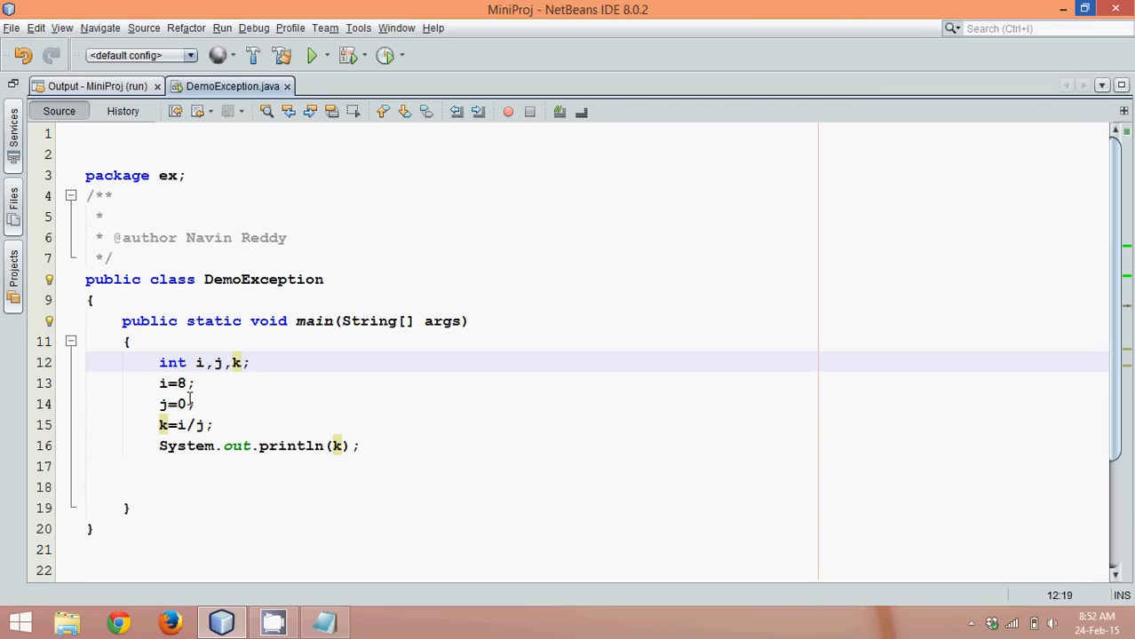
pyautogui.moveTo(159, 362); pyautogui.dragTo(196, 404)
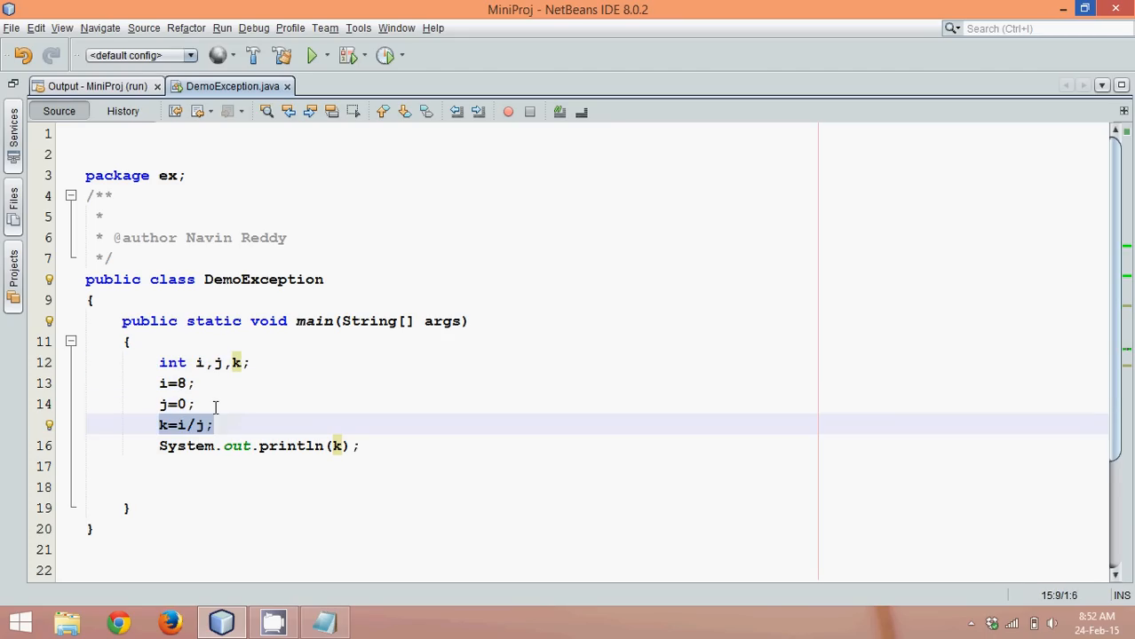
# Surround k=i/j with try, add catch(Exception e), and print e using sout.
pyautogui.press('Enter')
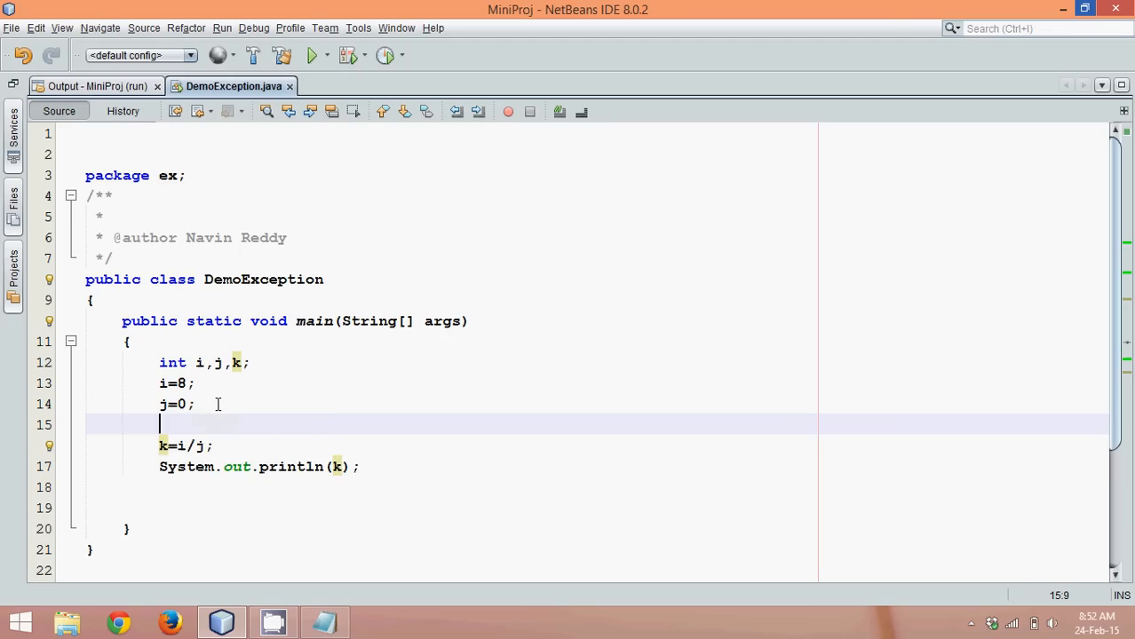
pyautogui.write('try')
pyautogui.write('}')
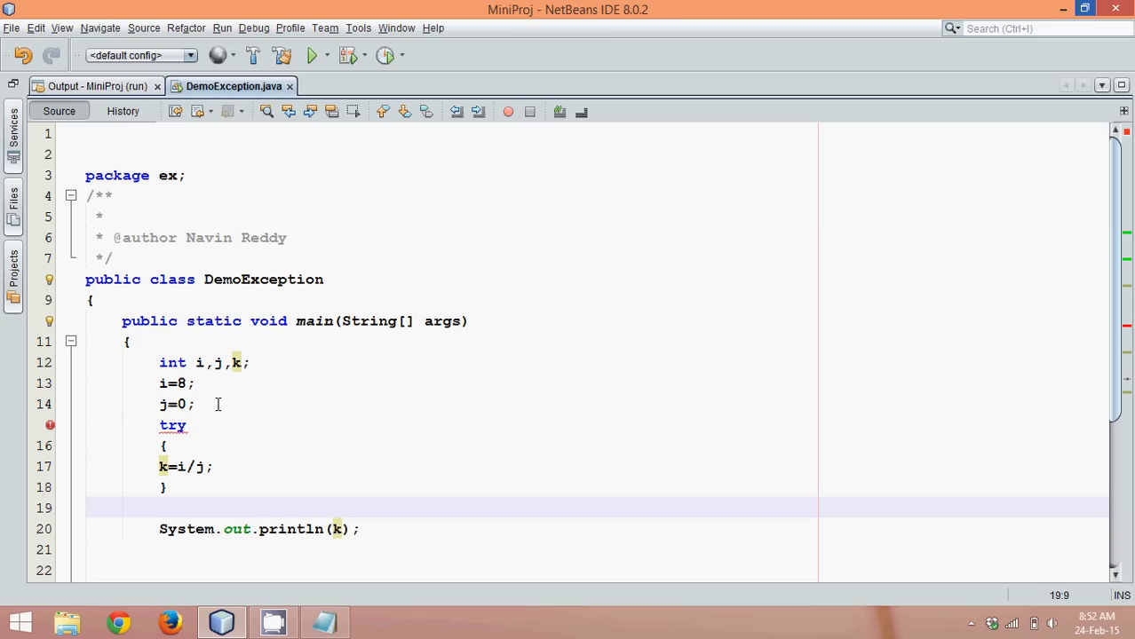
pyautogui.write('catch')
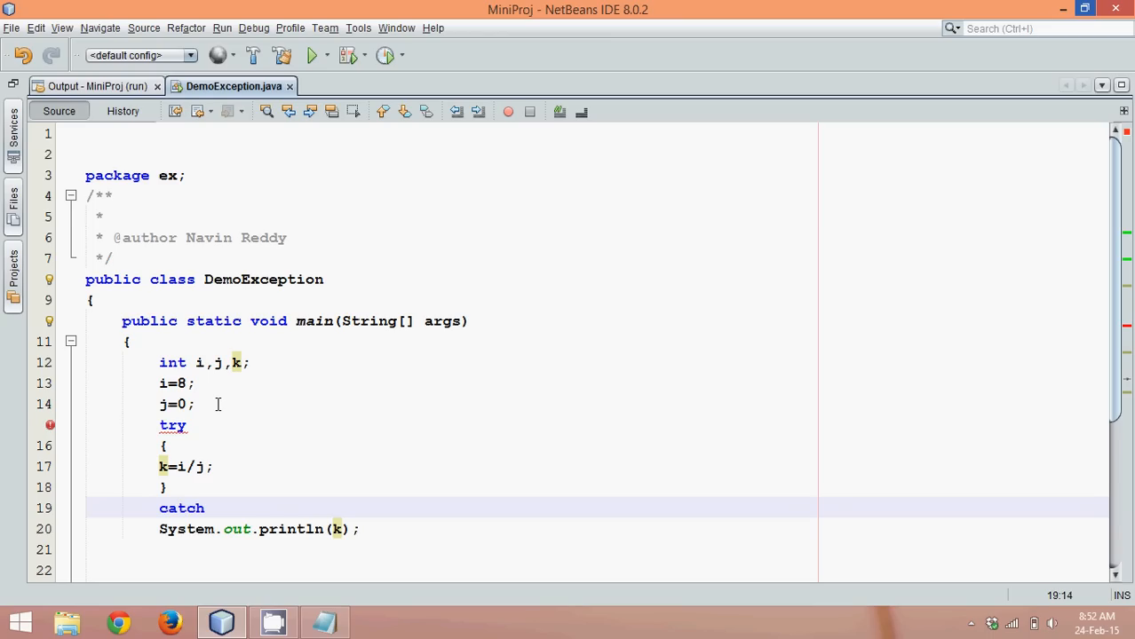
pyautogui.write('(E)')
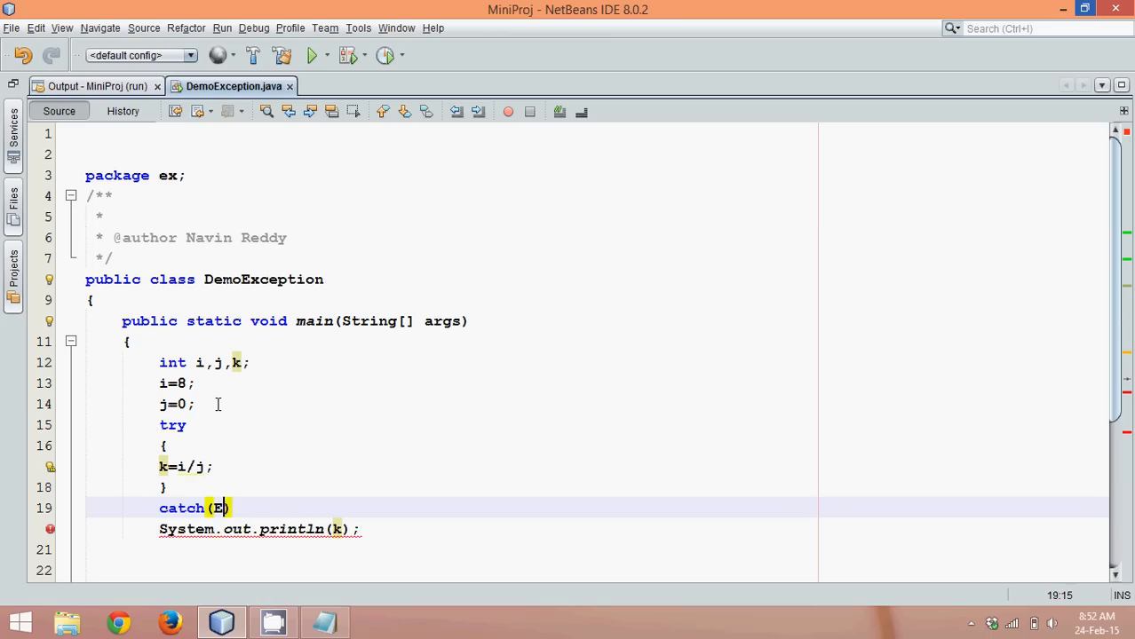
pyautogui.write('xception e')
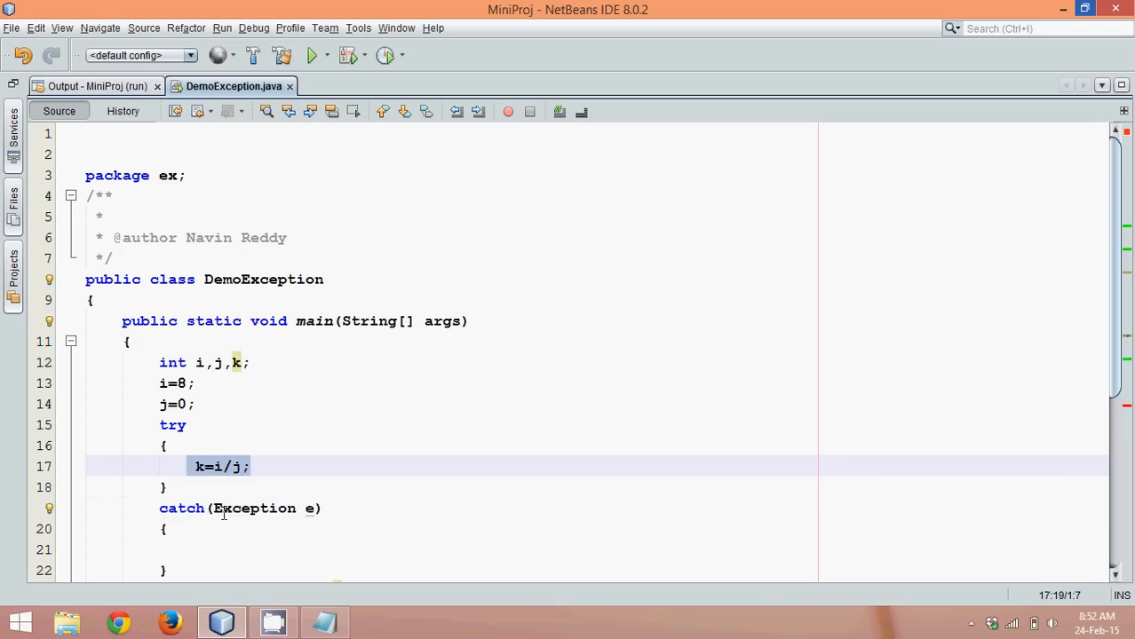
pyautogui.click(282, 508)
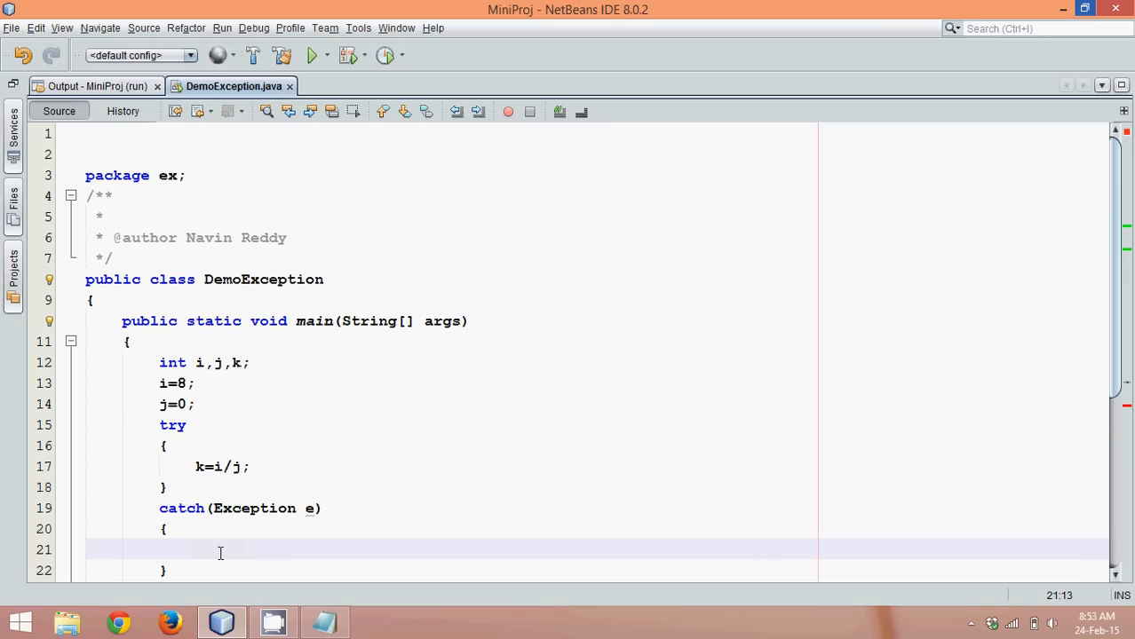
pyautogui.write('sout')
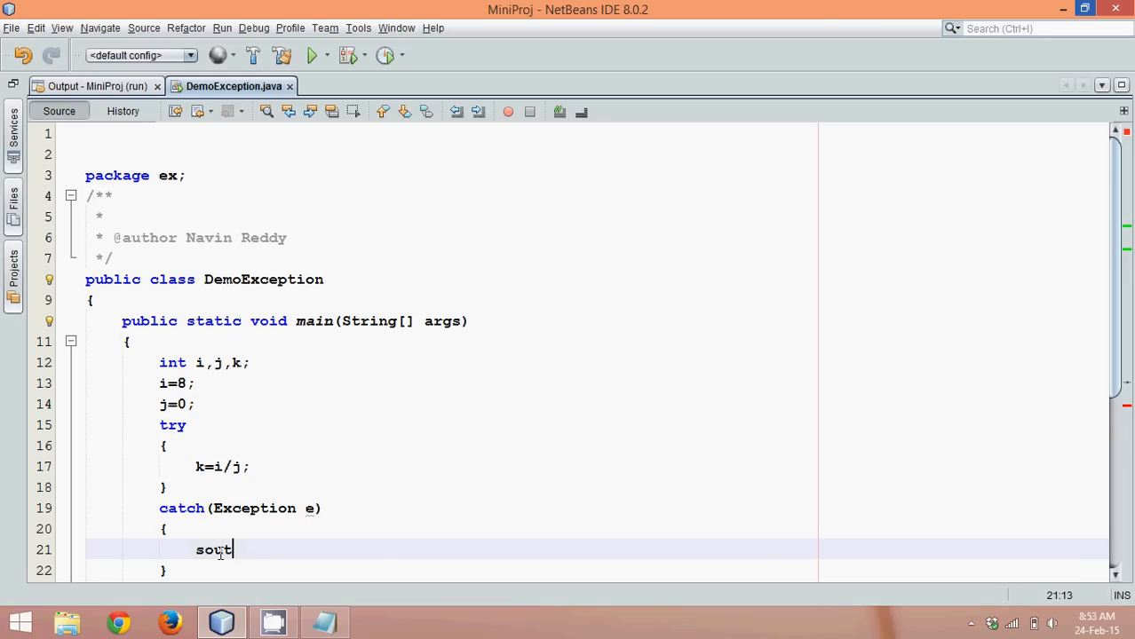
pyautogui.press('Tab')
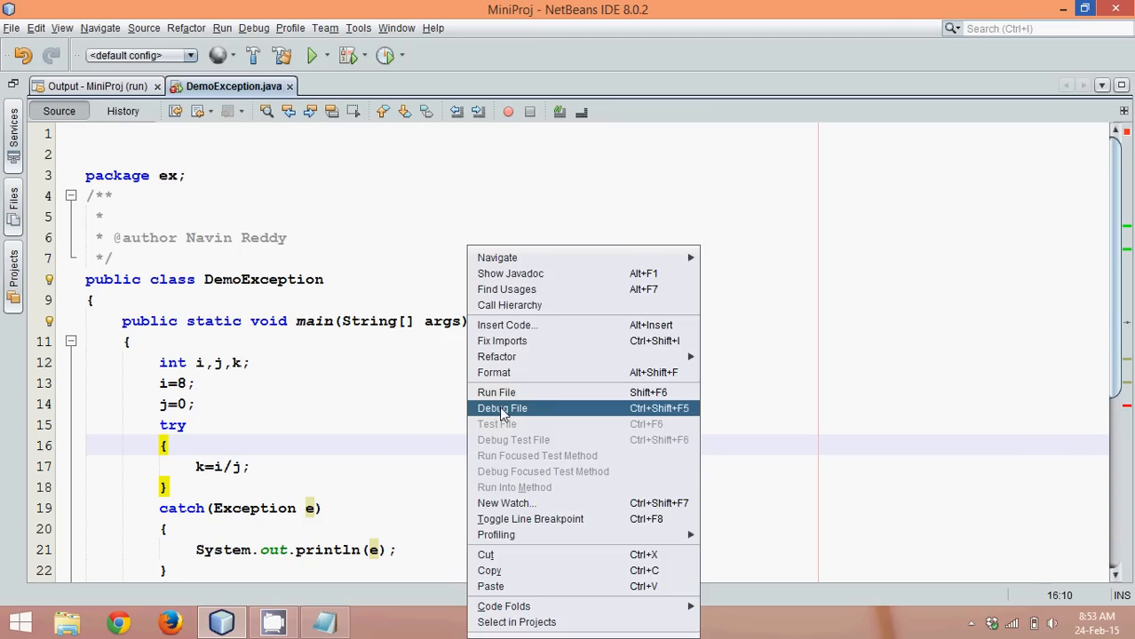
# Run the try-catch version, showing '/ by zero' and 'k might not be initialized', then return to source.
pyautogui.click(496, 392)
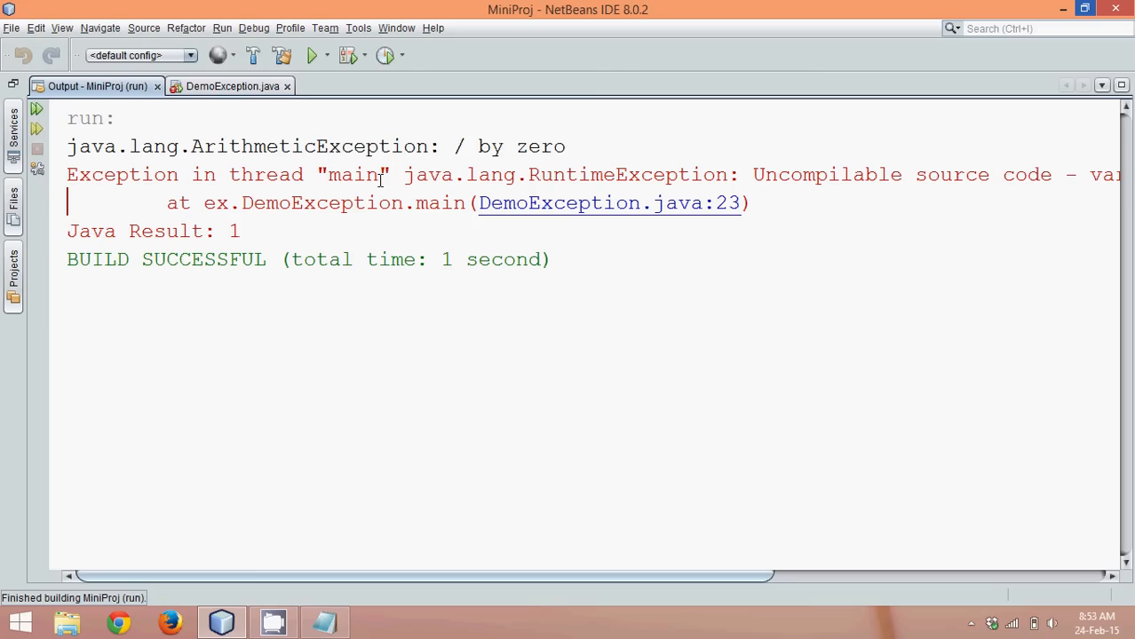
pyautogui.moveTo(584, 121)
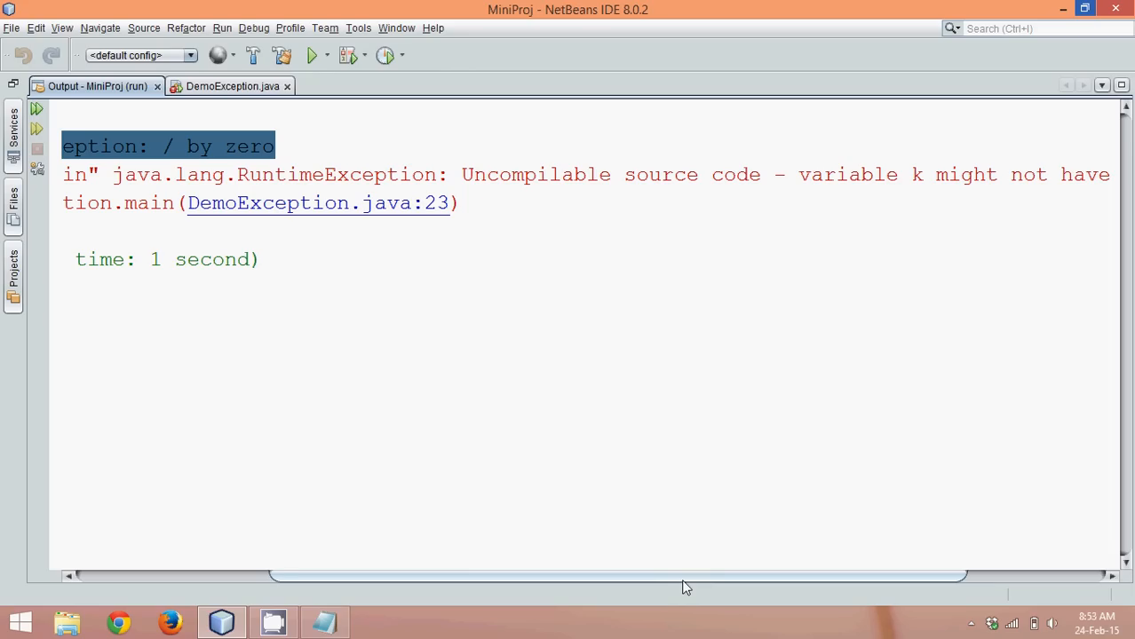
pyautogui.click(228, 85)
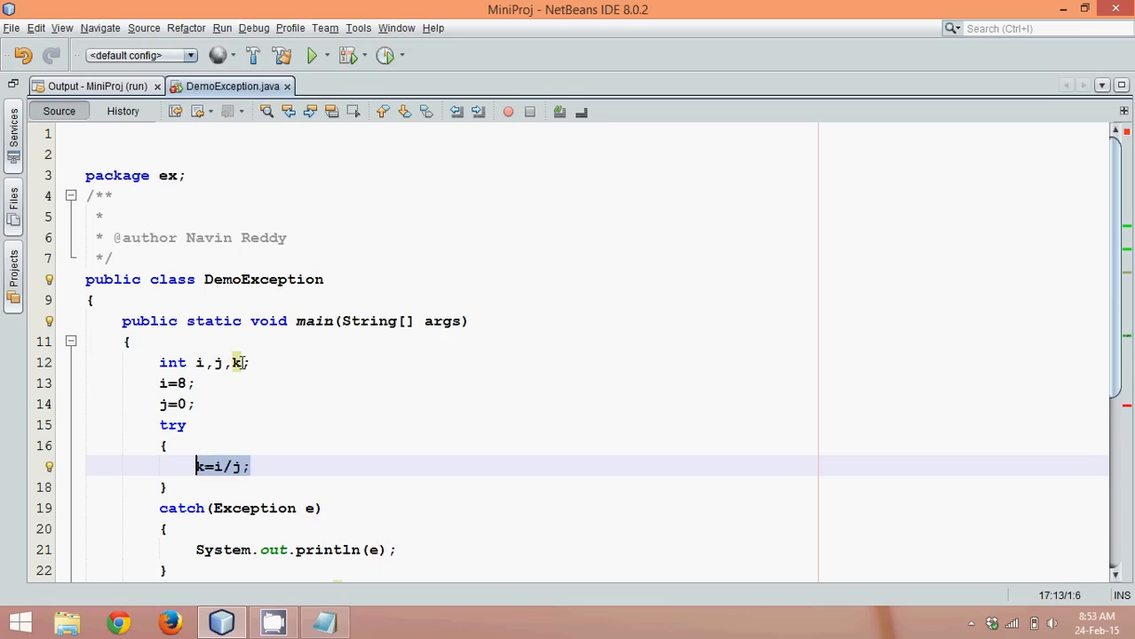
# Initialize k to 0 and rerun, printing the by-zero exception then 0.
pyautogui.write('=0')
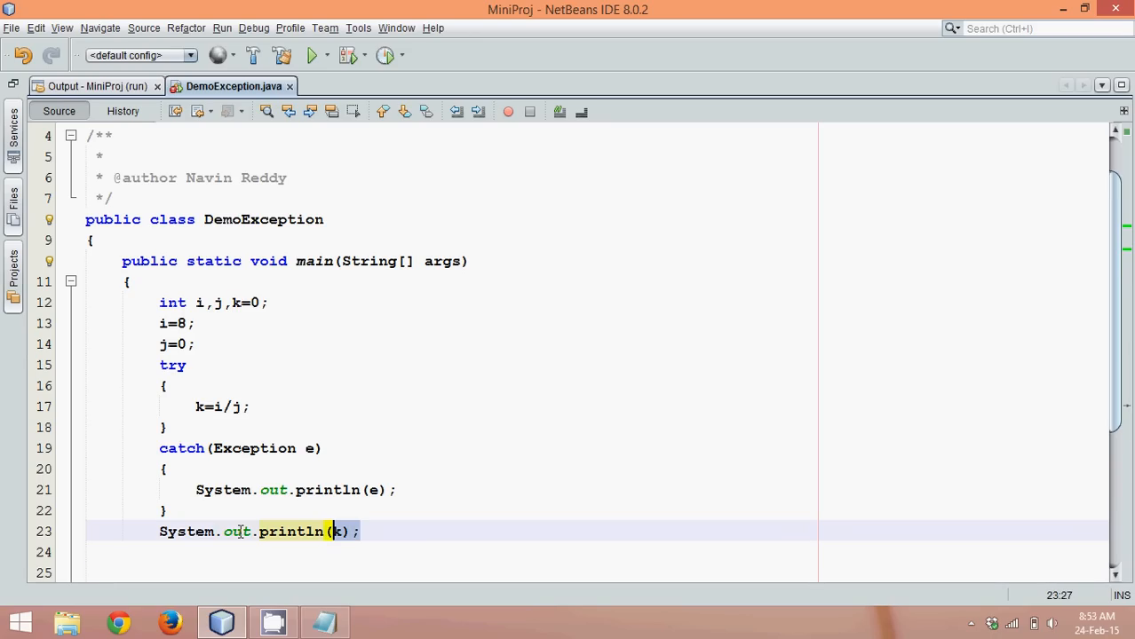
pyautogui.rightClick(257, 532)
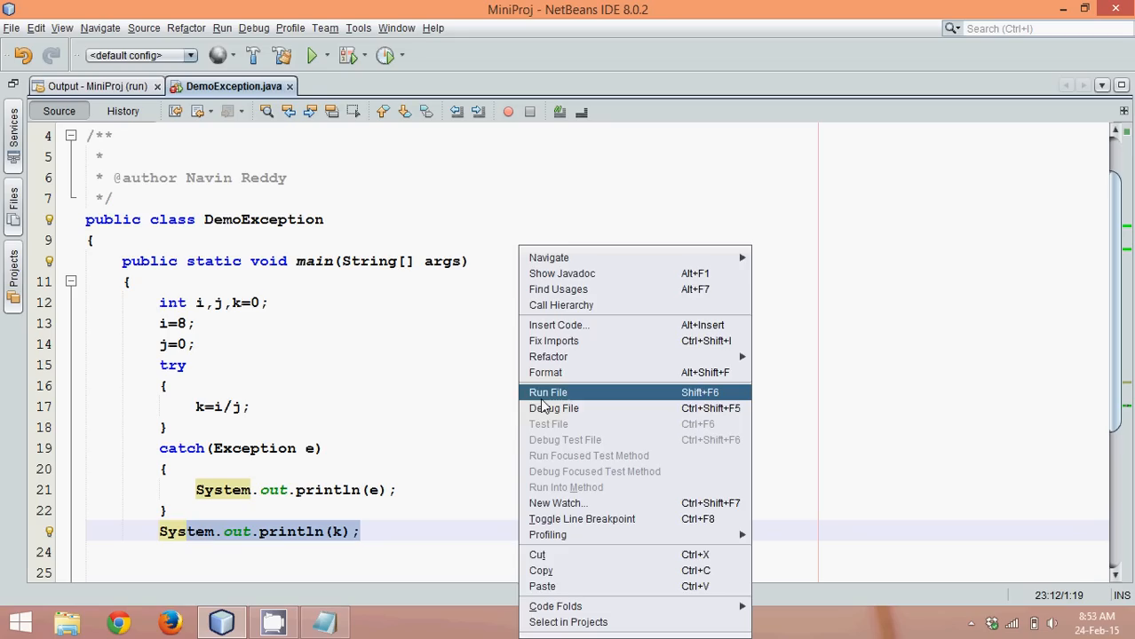
pyautogui.click(547, 392)
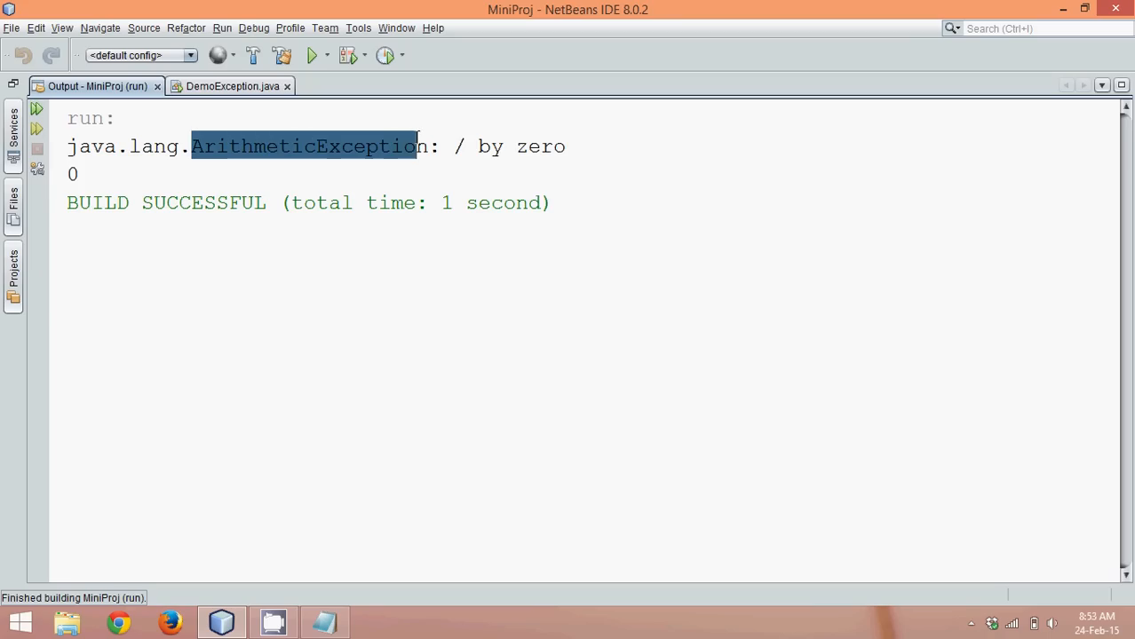
pyautogui.click(225, 86)
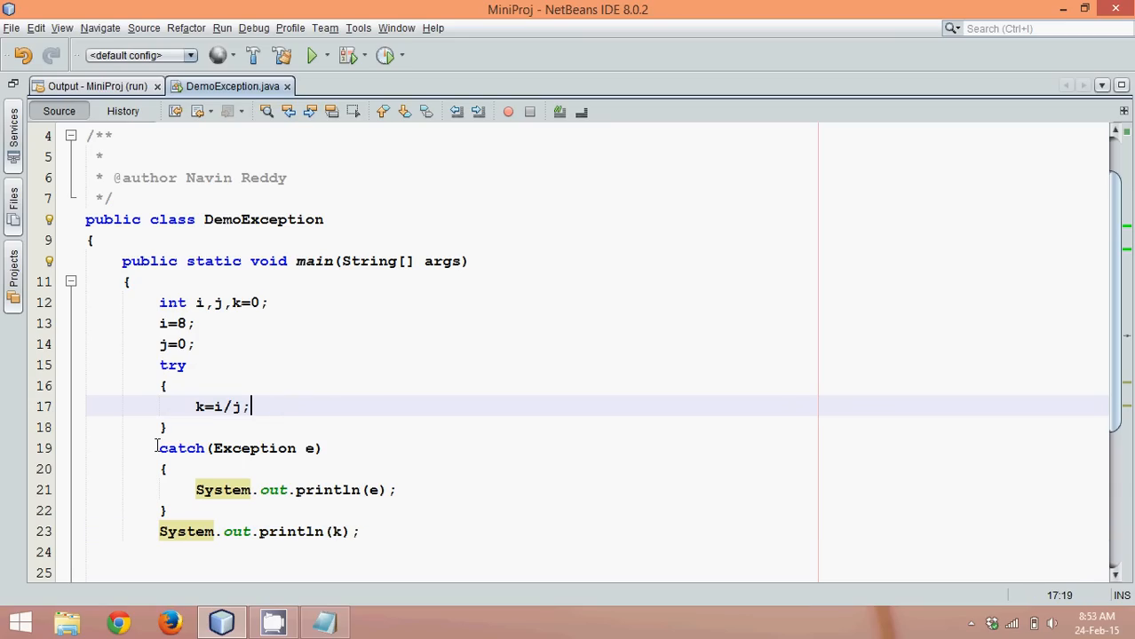
# Replace e in the catch block's println with "Cannot Divide By Zero" and rerun DemoException.java.
pyautogui.moveTo(159, 449); pyautogui.dragTo(165, 510)
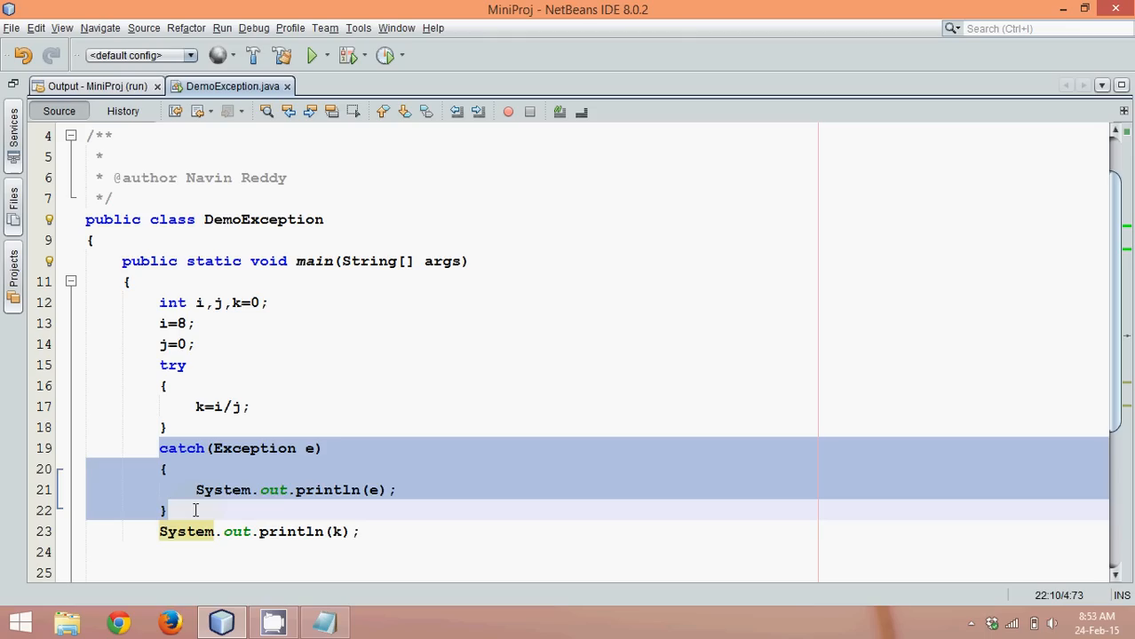
pyautogui.click(160, 532)
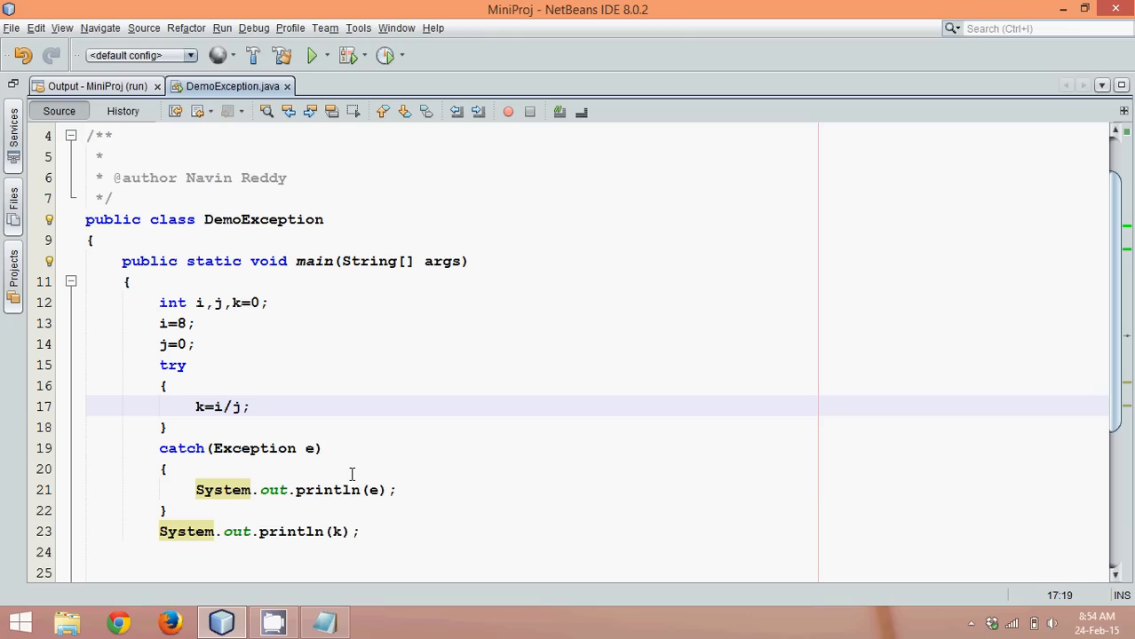
pyautogui.press('BackSpace')
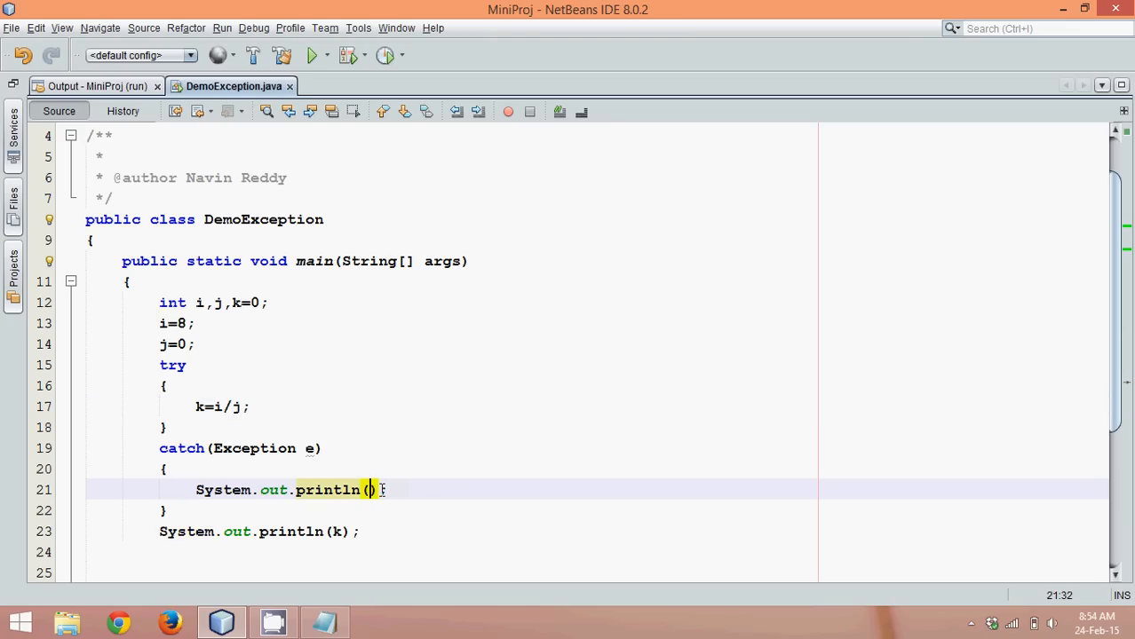
pyautogui.write('""')
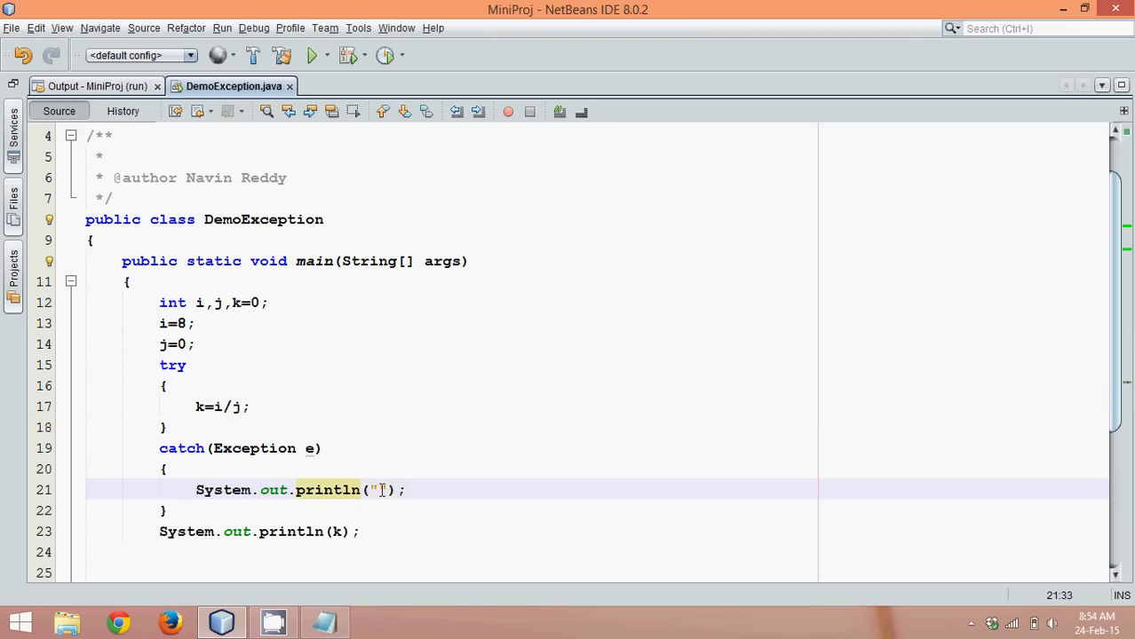
pyautogui.write('Cannot Divi')
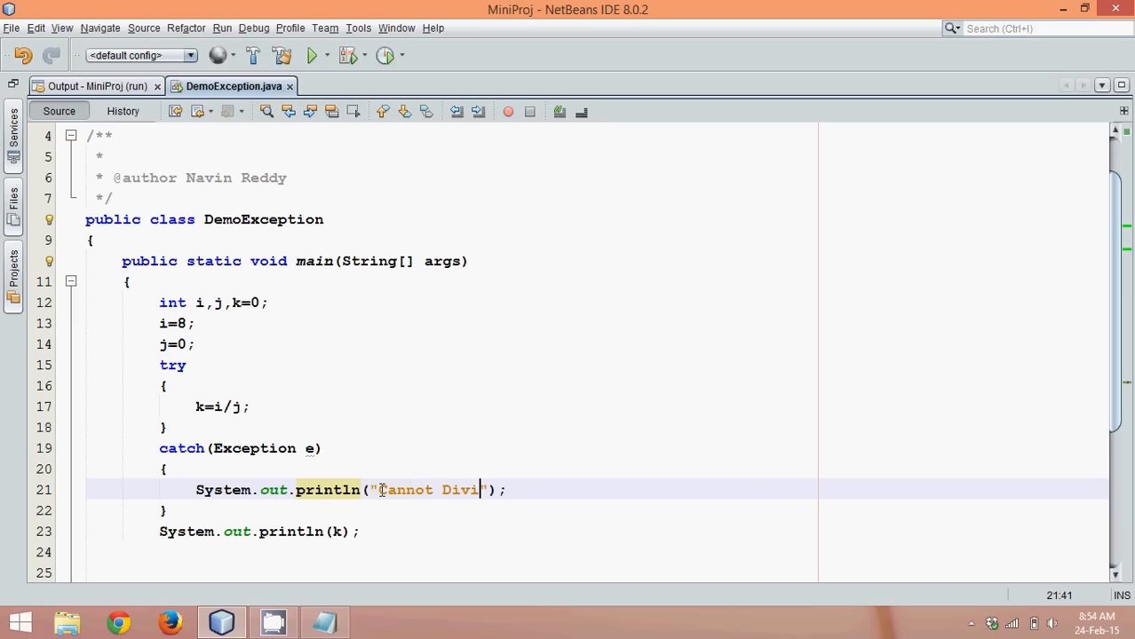
pyautogui.write('de By Zero')
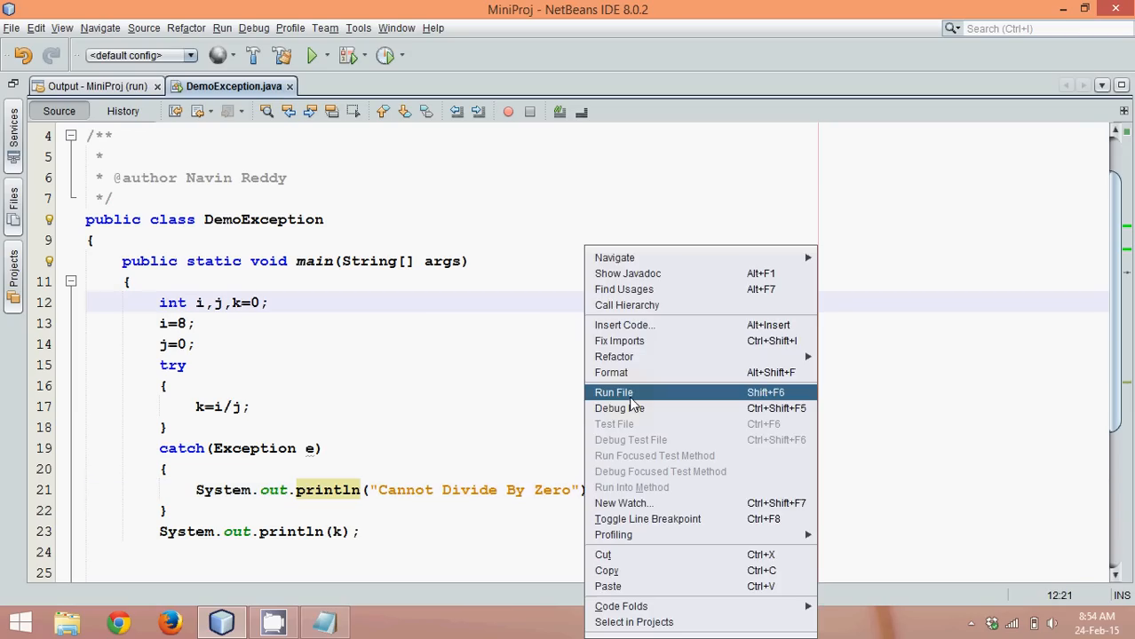
pyautogui.click(613, 392)
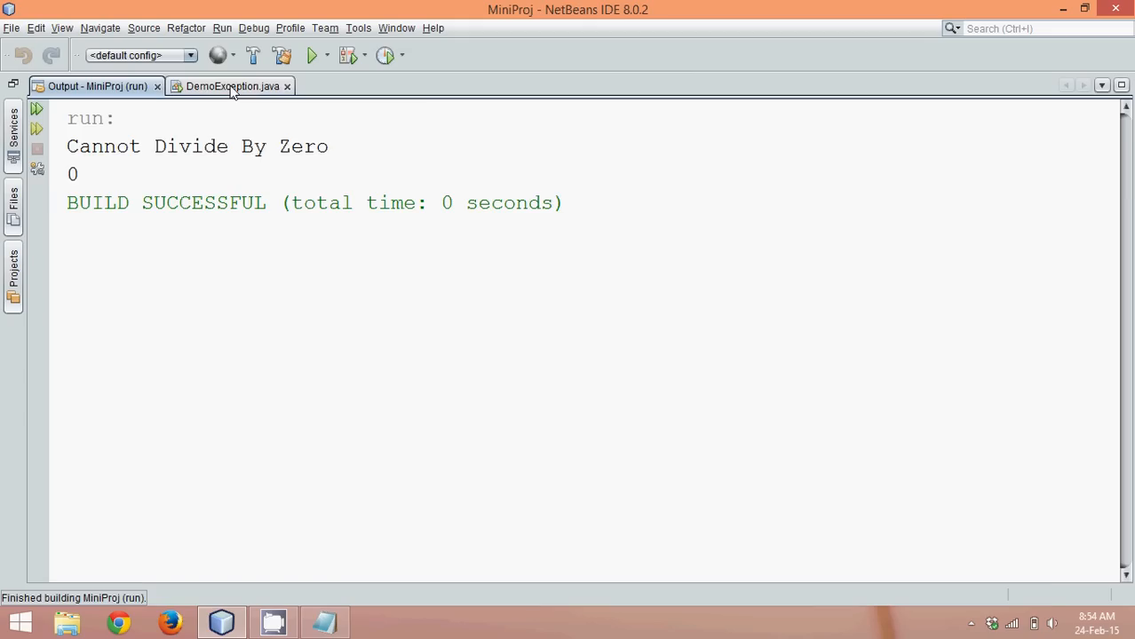
pyautogui.click(232, 86)
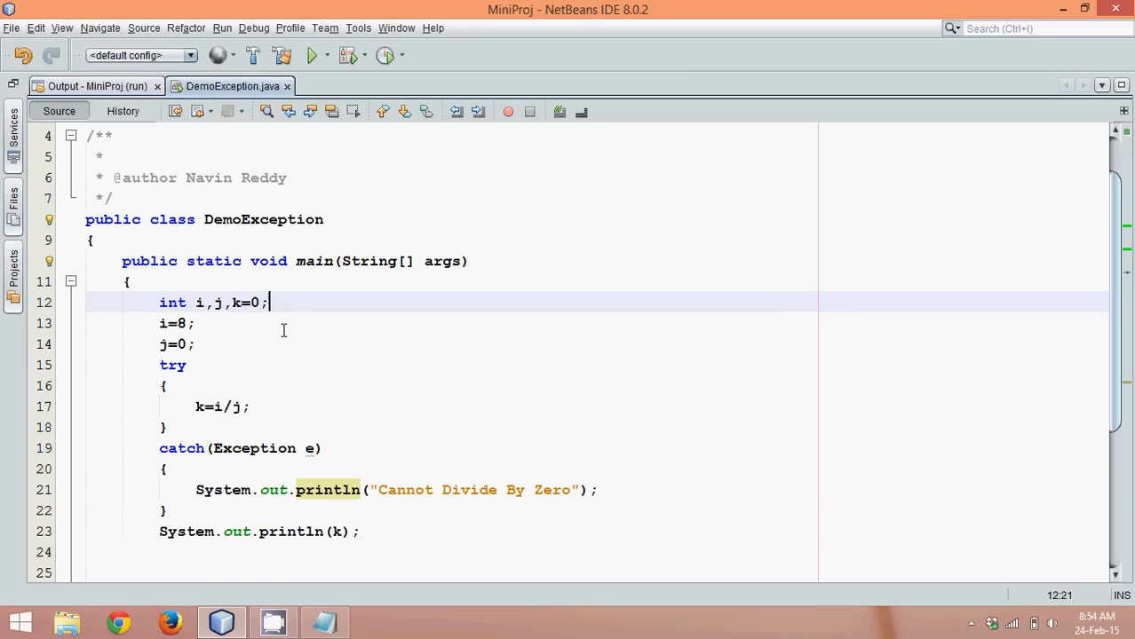